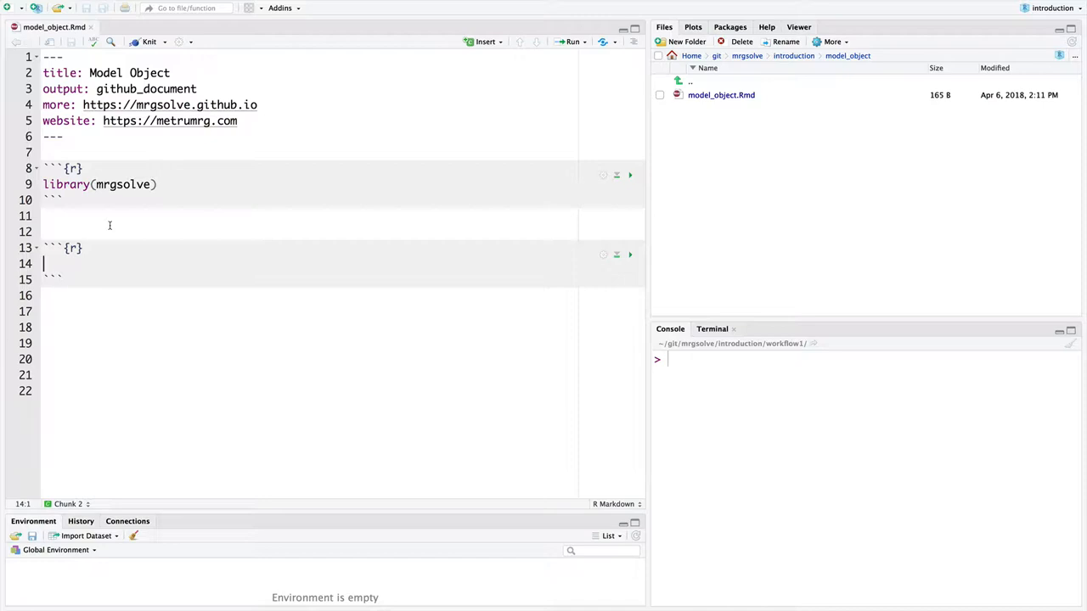
- Start the mod assignment in chunk 2 and run the chunk loading mrgsolve
type("m")
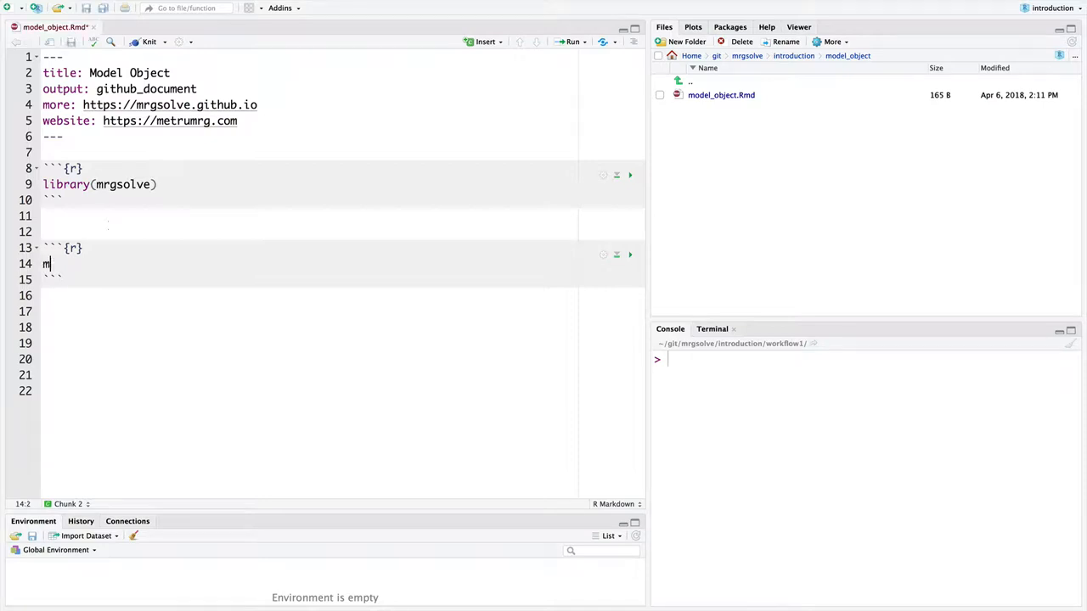
type("od <-")
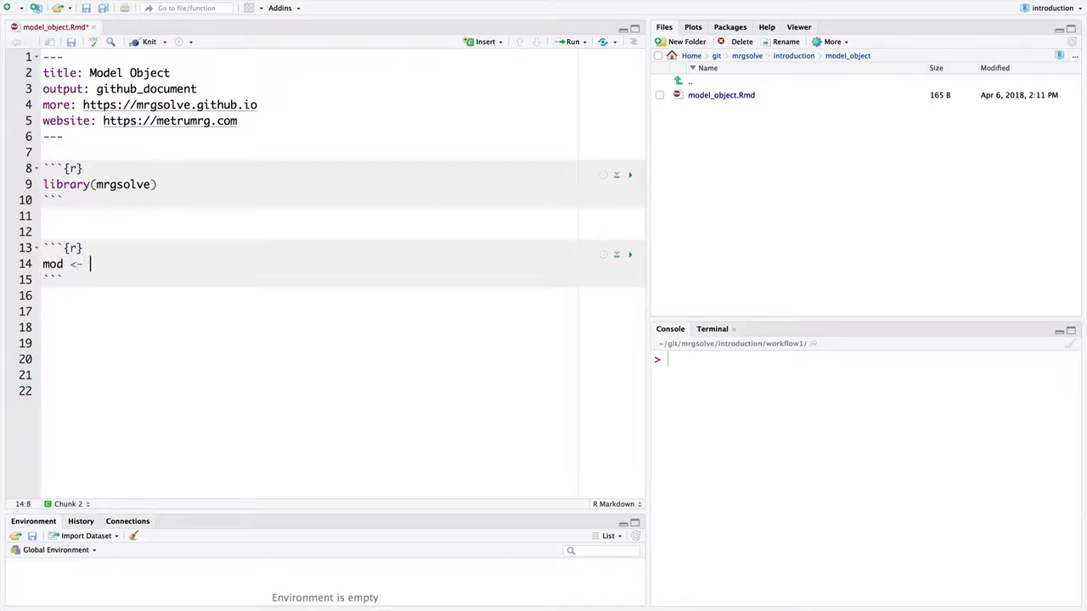
left_click(83, 168)
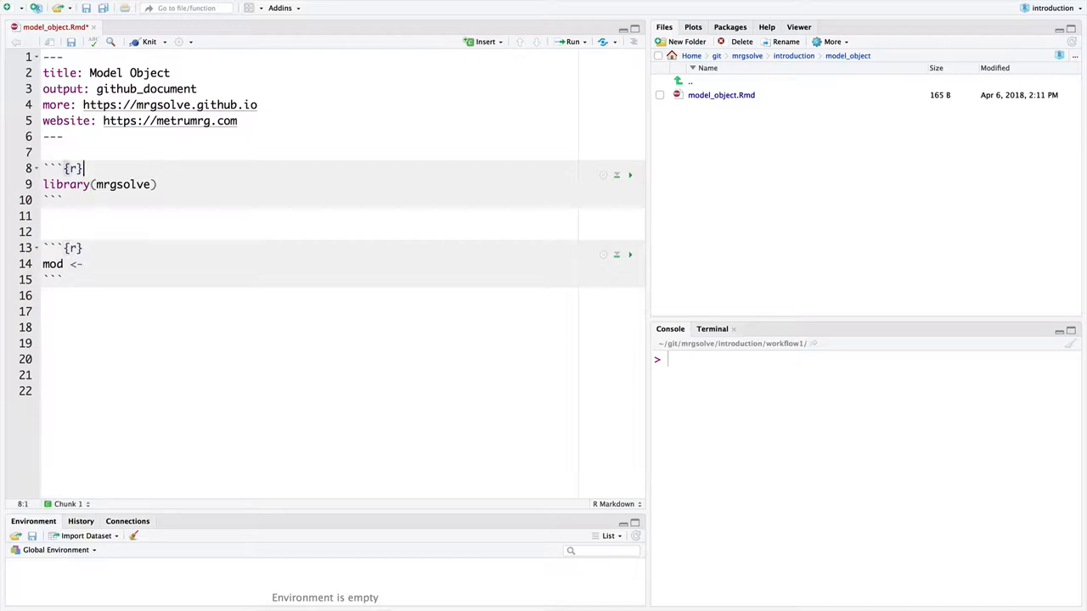
left_click(629, 175)
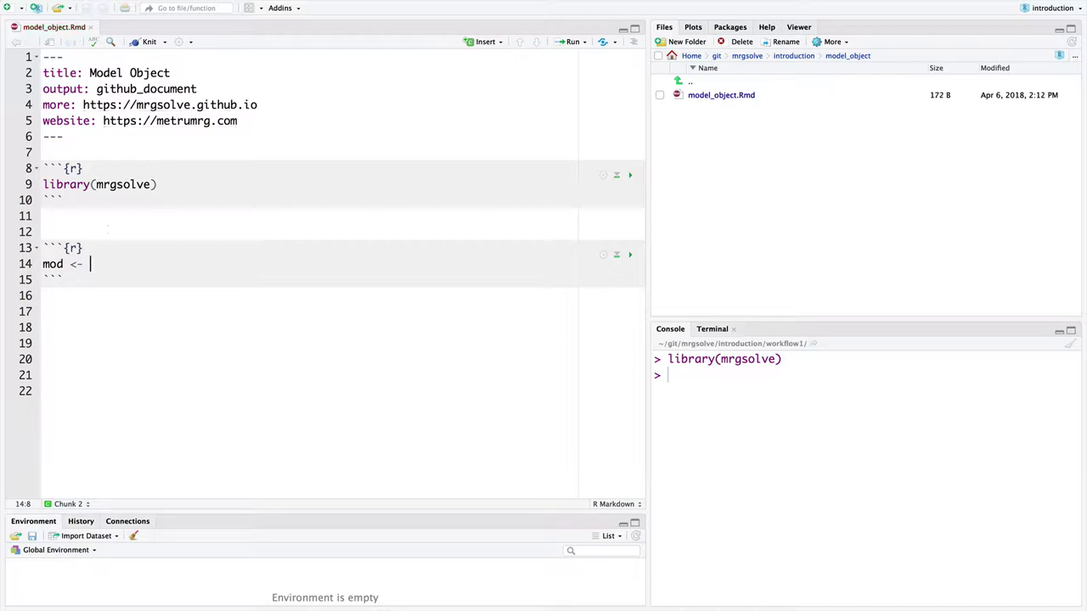
- Compile pk2 with mread("pk2", modlib()) into mod and add a new chunk below
type("m")
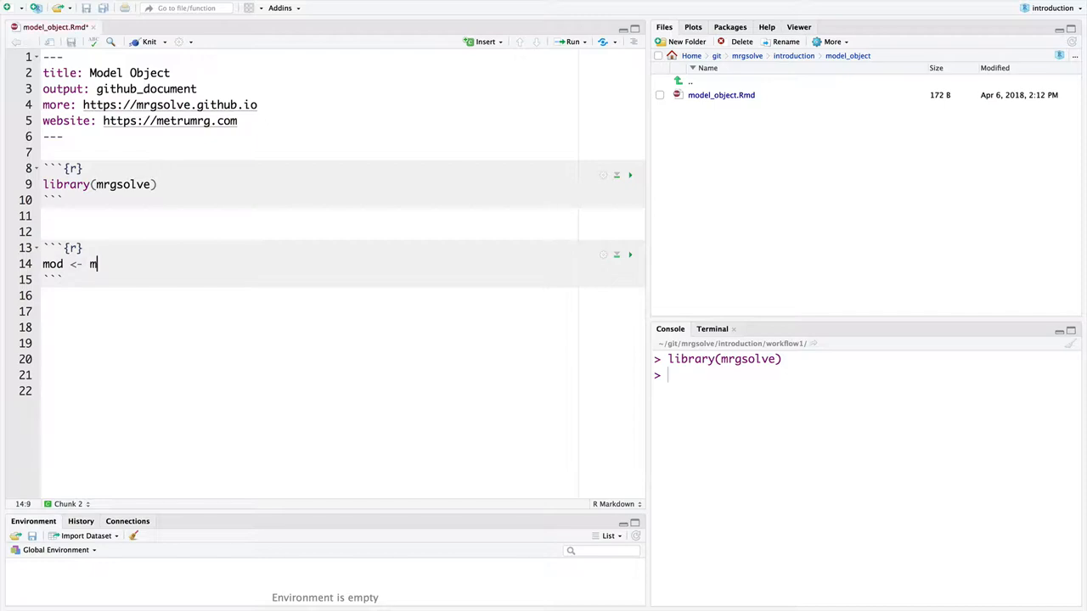
type("read")
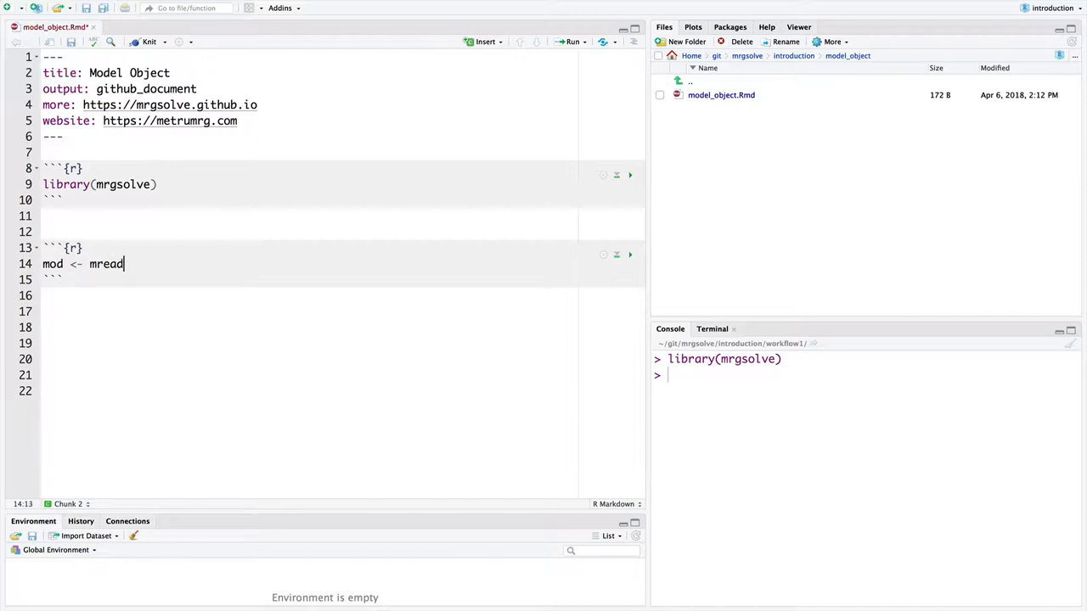
type("(\"pk2")
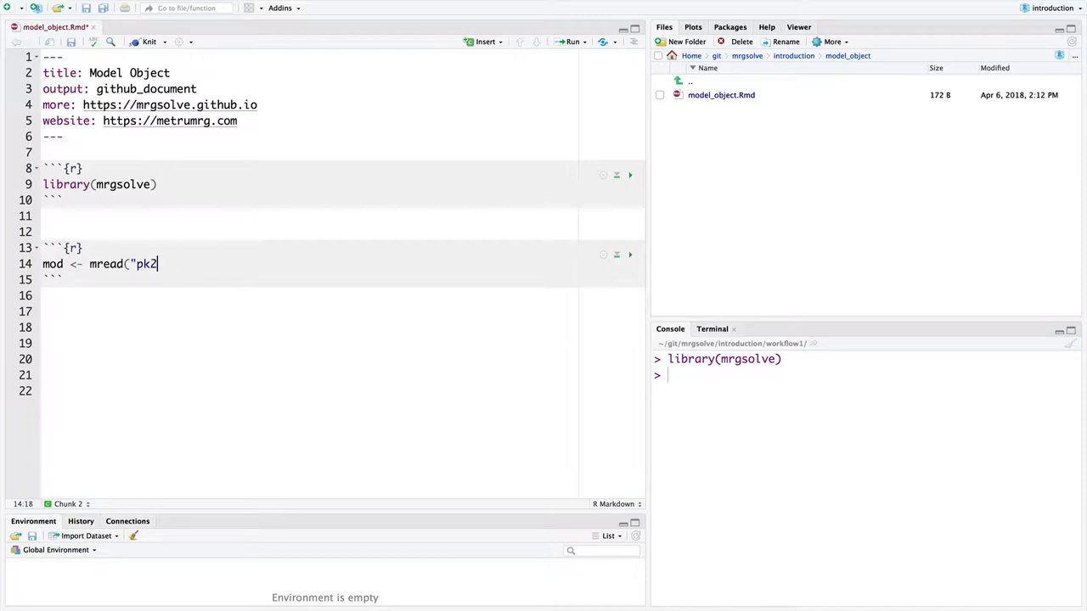
type("\"")
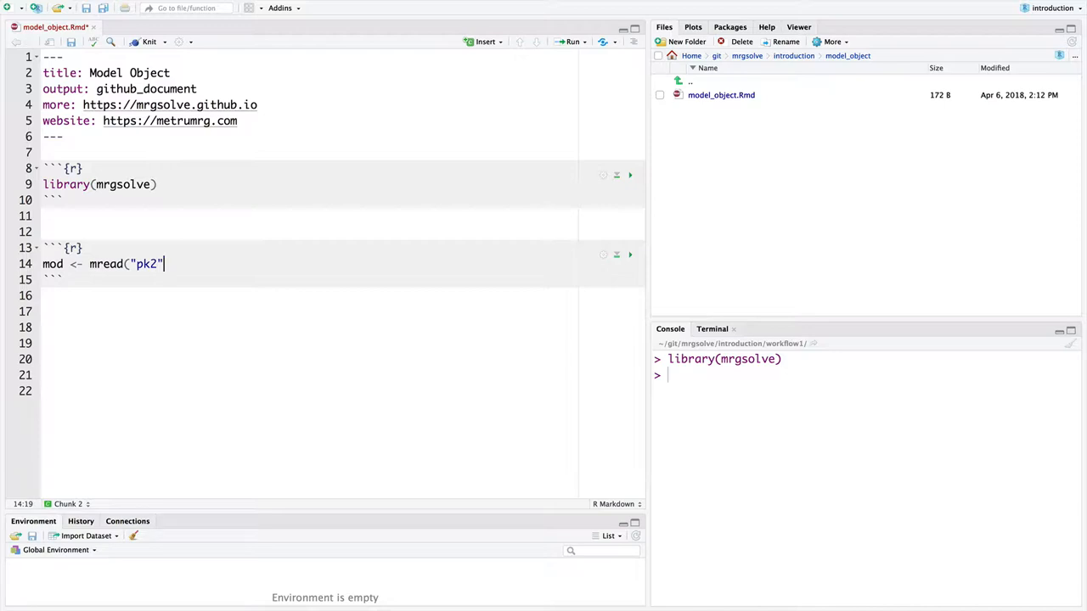
type(", modlib(")
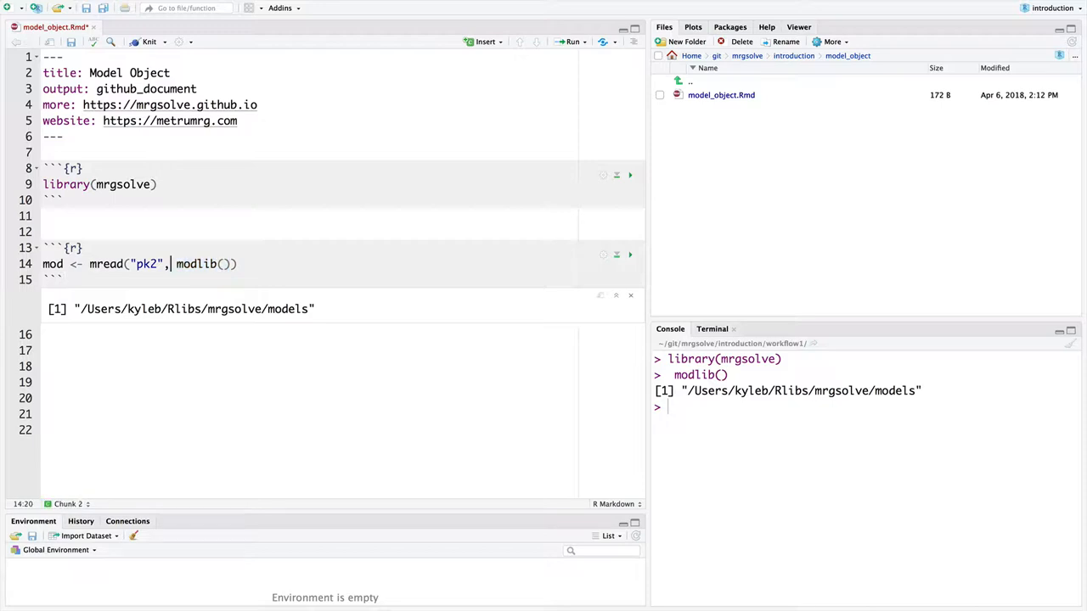
left_click(629, 255)
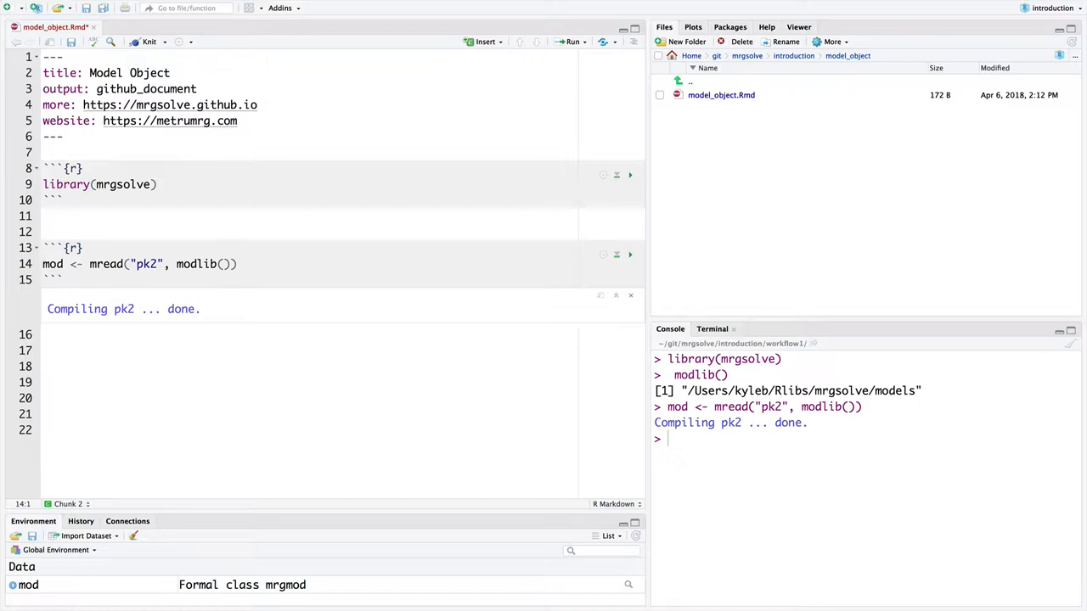
left_click(61, 366)
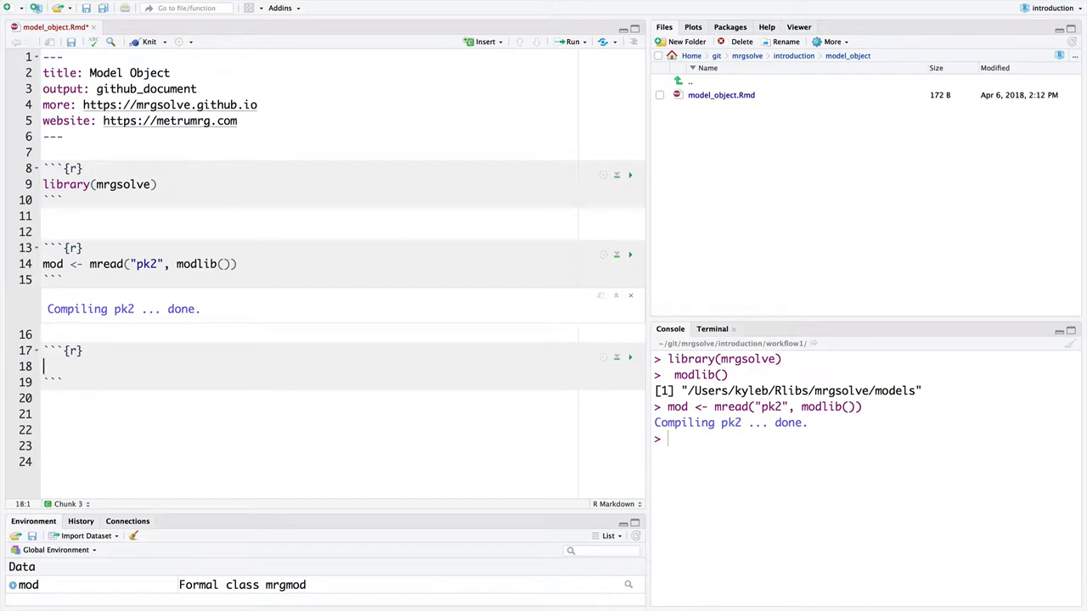
mouse_move(199, 391)
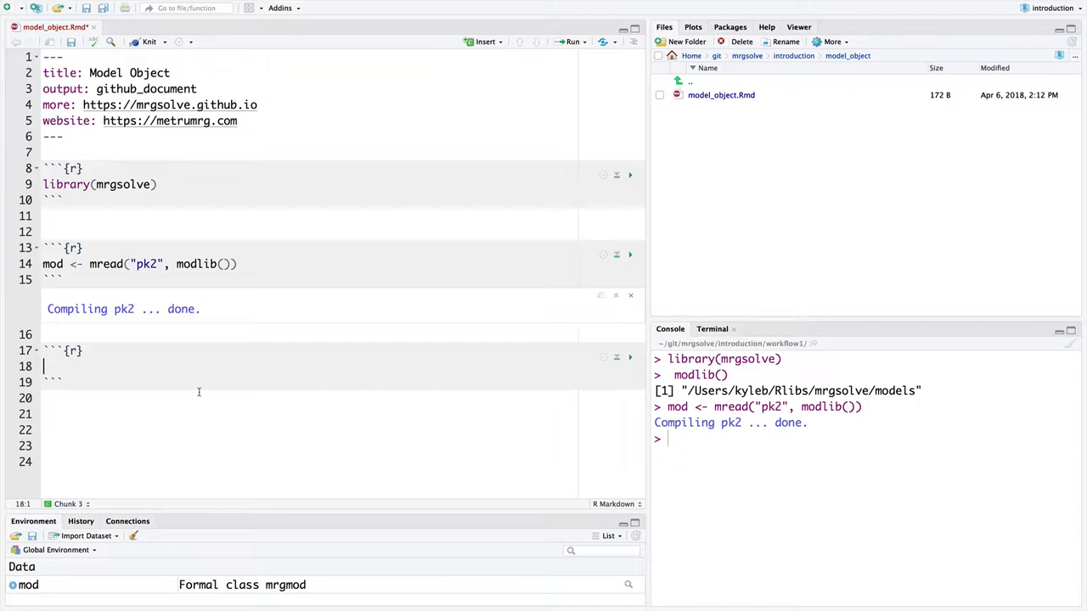
- Run mod to print the pk2 summary and highlight its Omega and Sigma lines
type("mod")
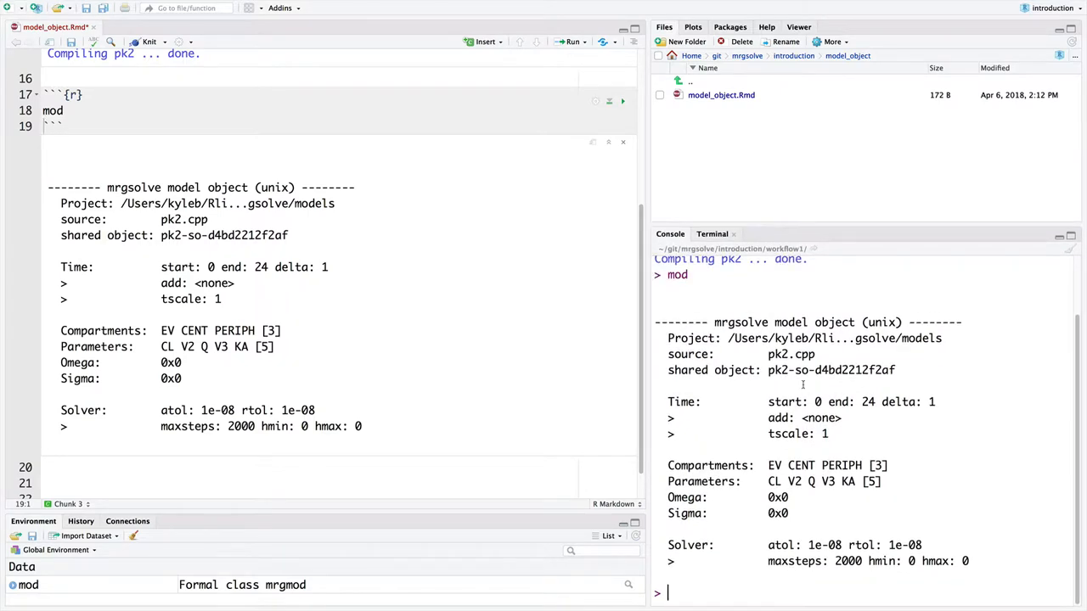
type("mod")
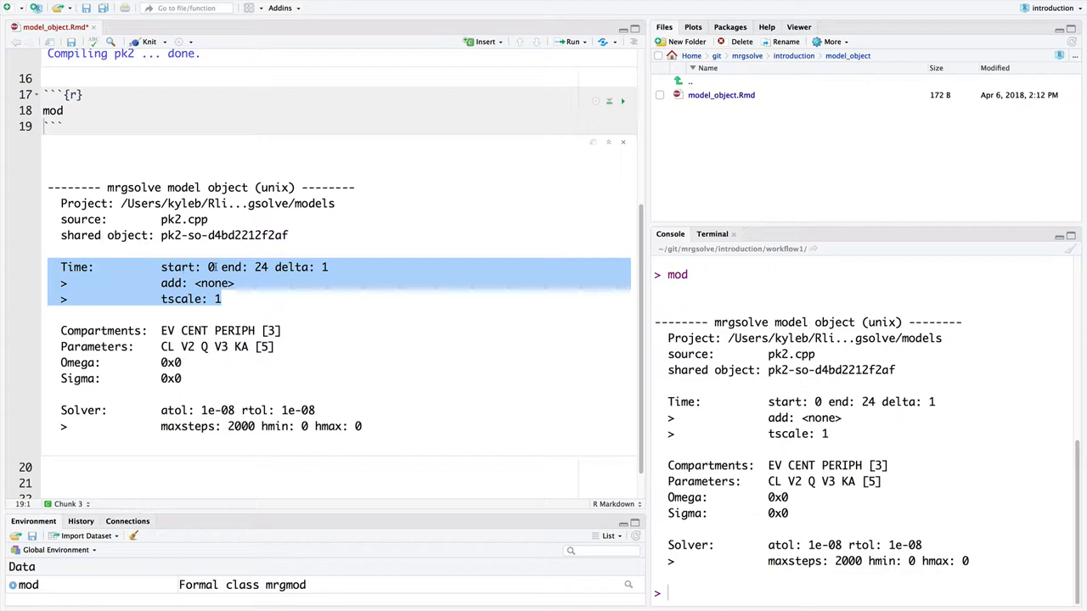
mouse_move(268, 275)
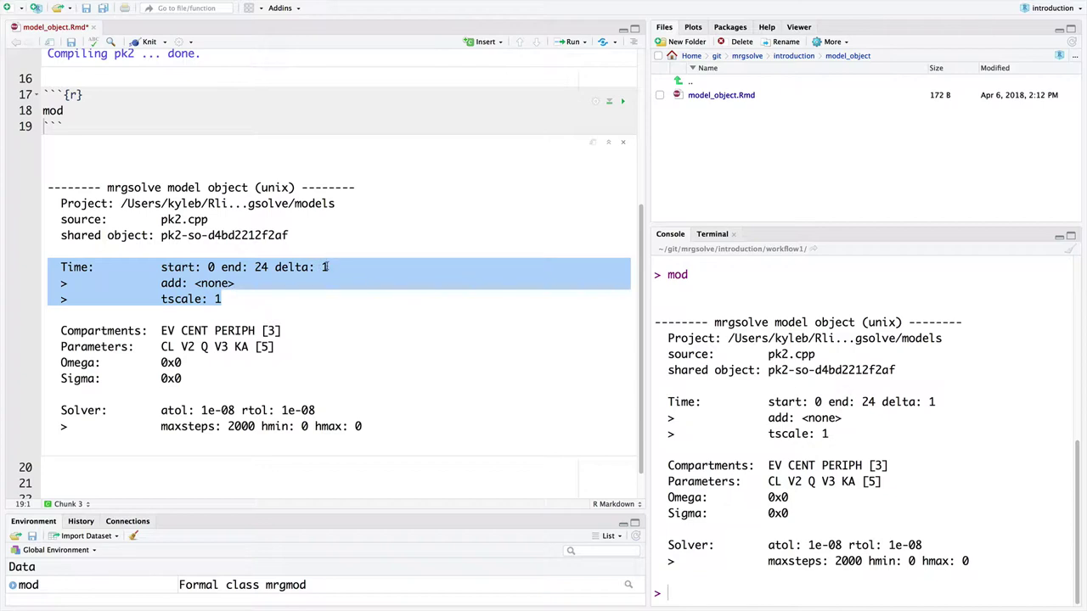
mouse_move(51, 337)
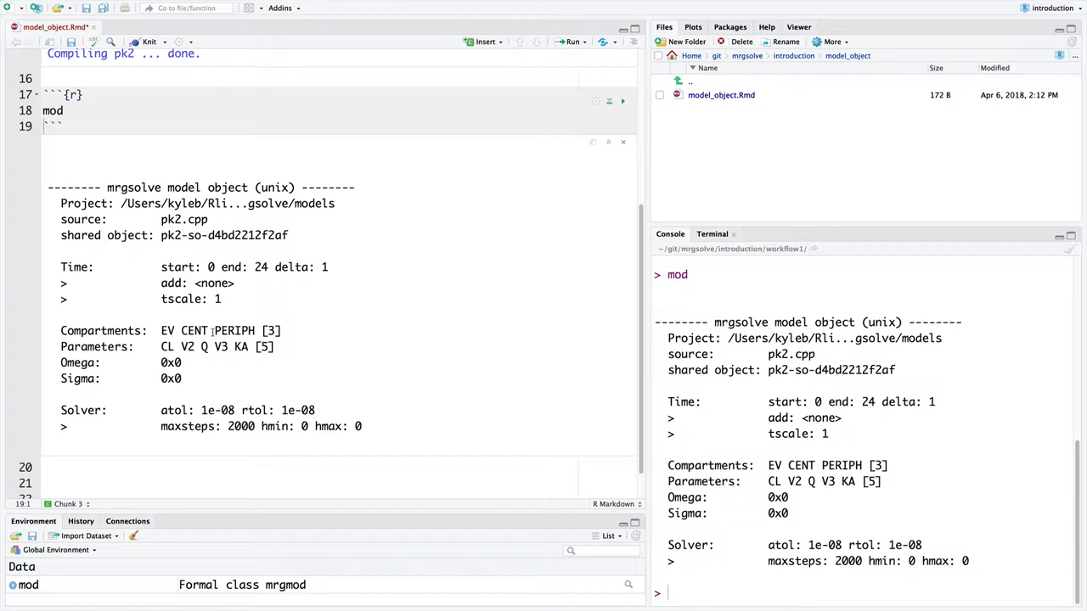
double_click(220, 330)
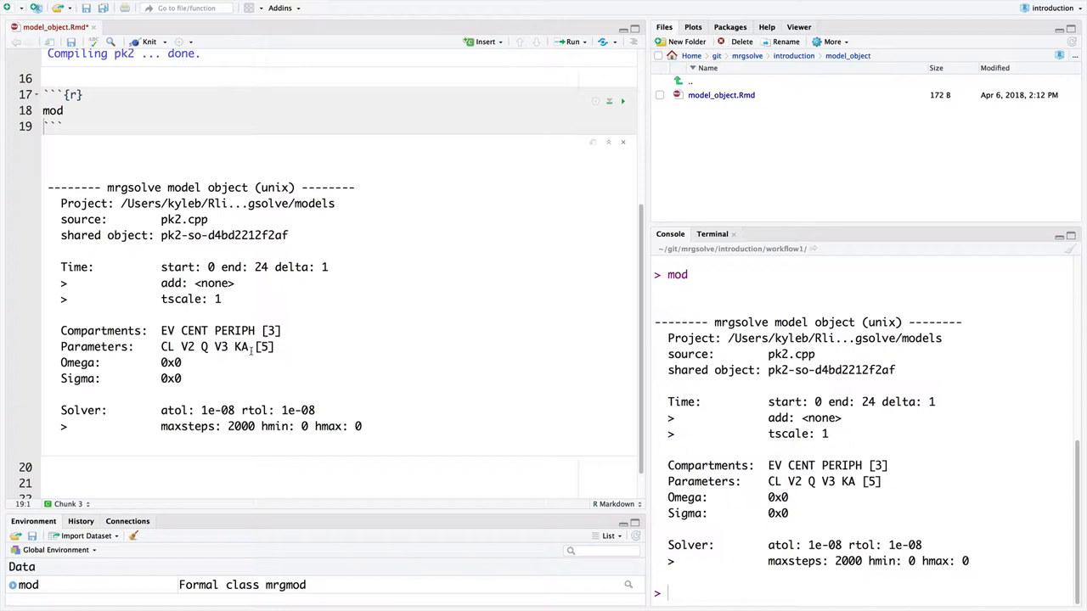
mouse_move(120, 366)
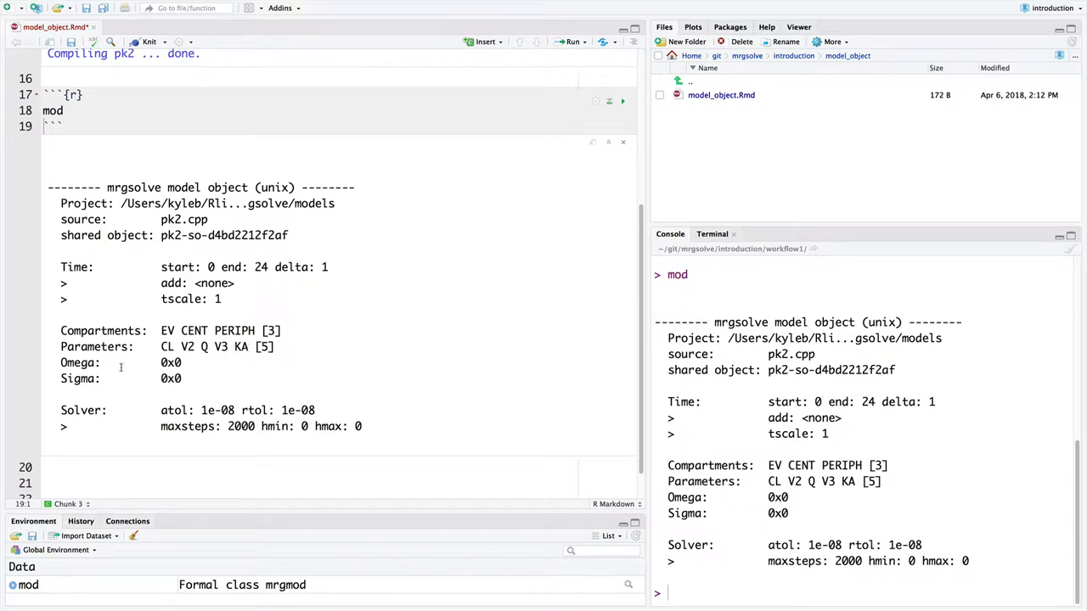
mouse_move(61, 362)
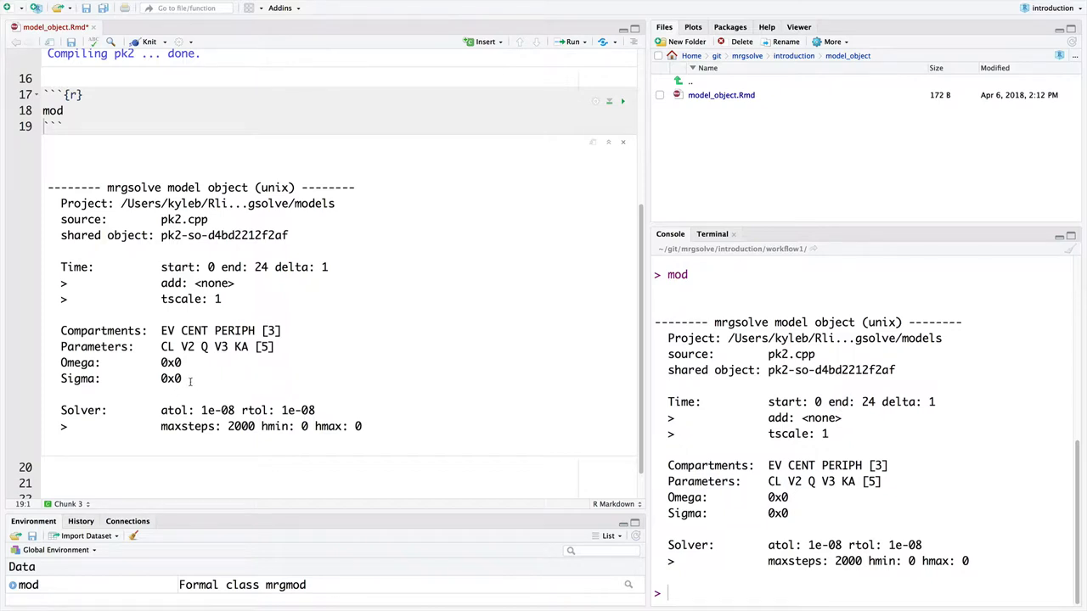
left_click_drag(60, 363, 181, 379)
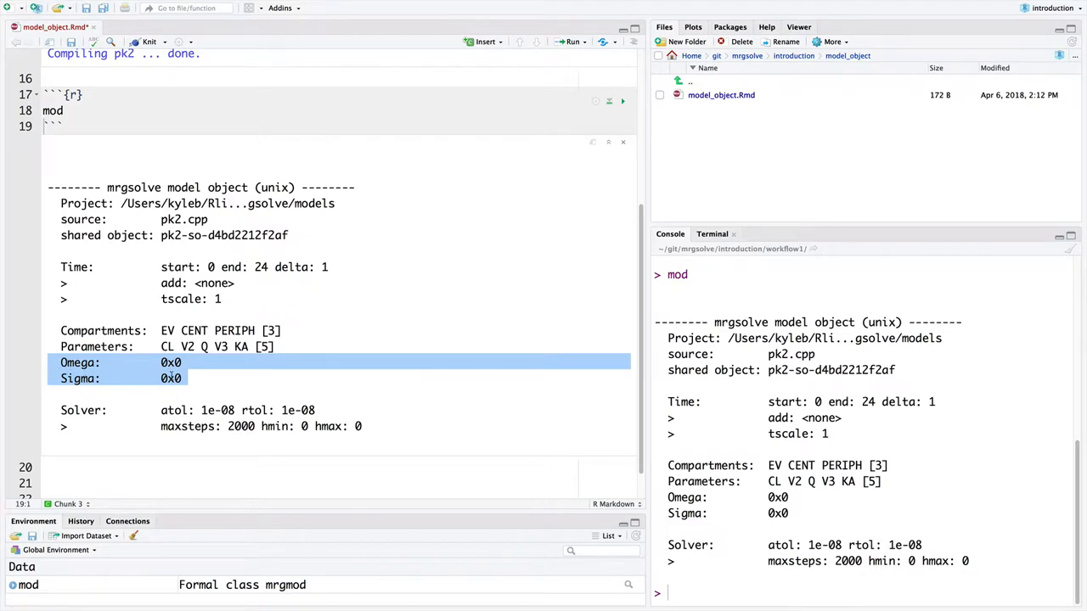
left_click(219, 422)
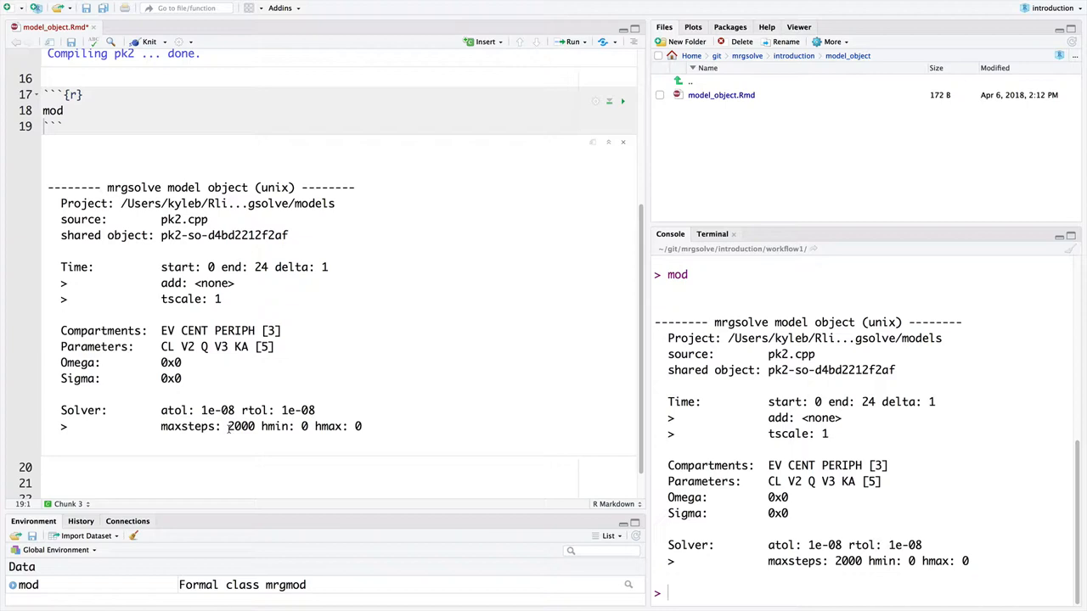
mouse_move(815, 153)
type("param(mod)")
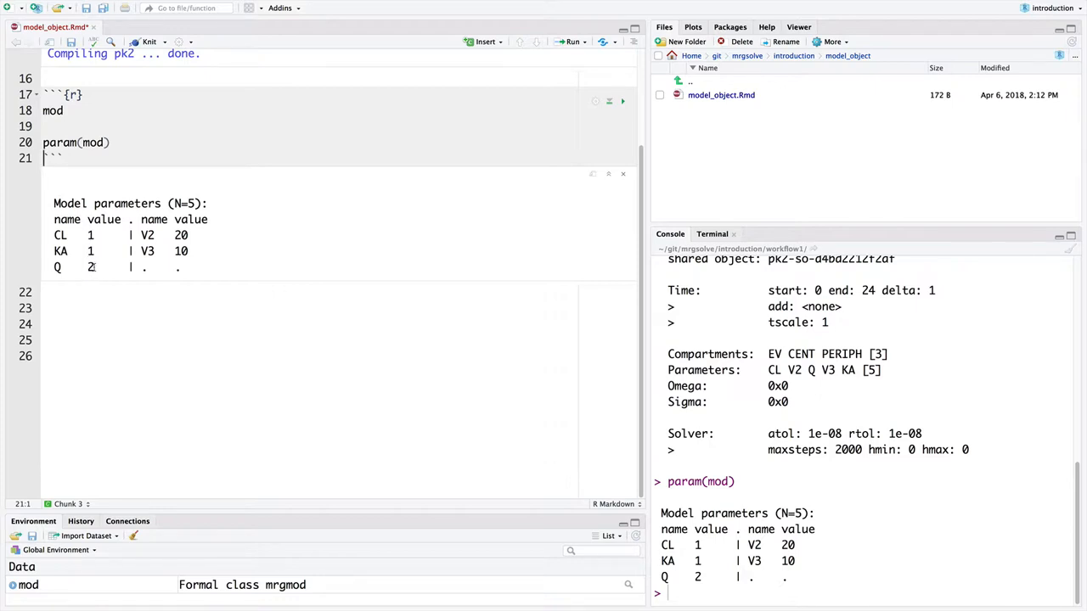
- Run param(mod) to list CL 1, KA 1, Q 2, V2 20, V3 10, then add a blank line
left_click(126, 142)
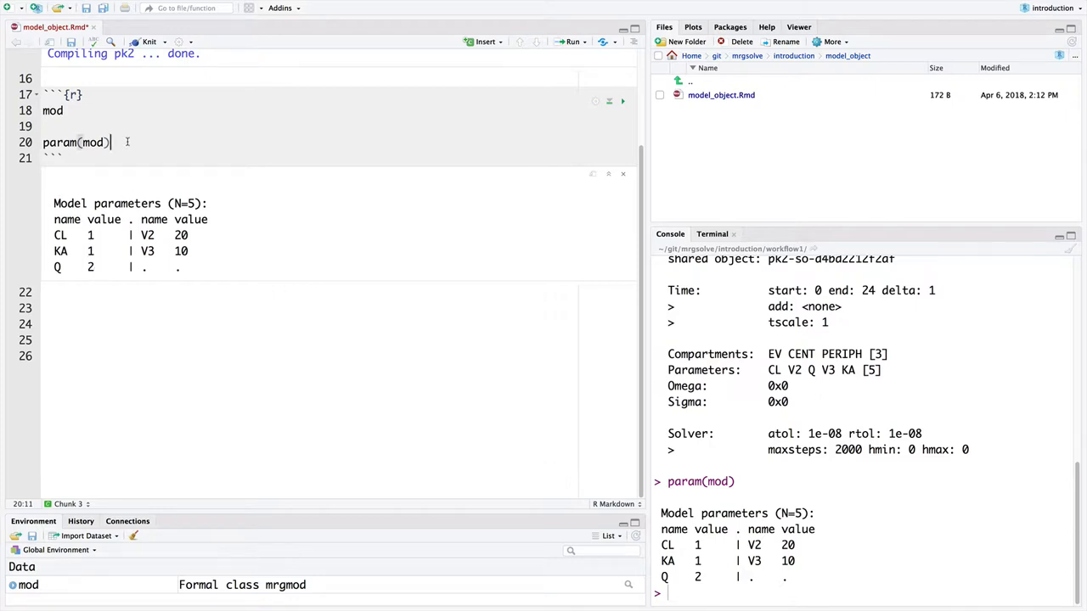
scroll("down", 3)
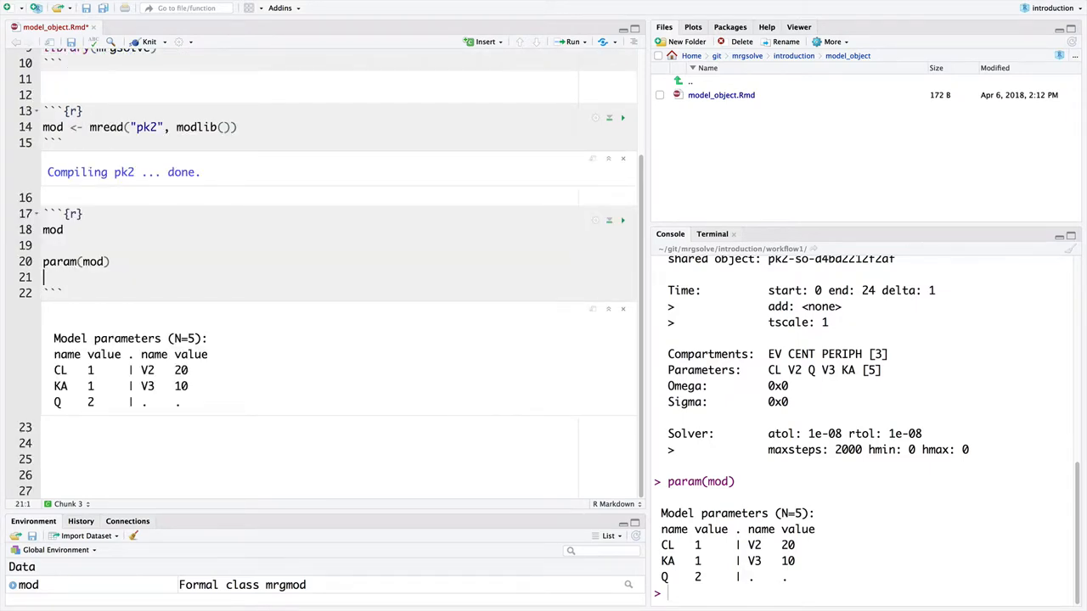
- Run init(mod) showing CENT, PERIPH and EV all at 0, adding blank lines after
type("init(mod")
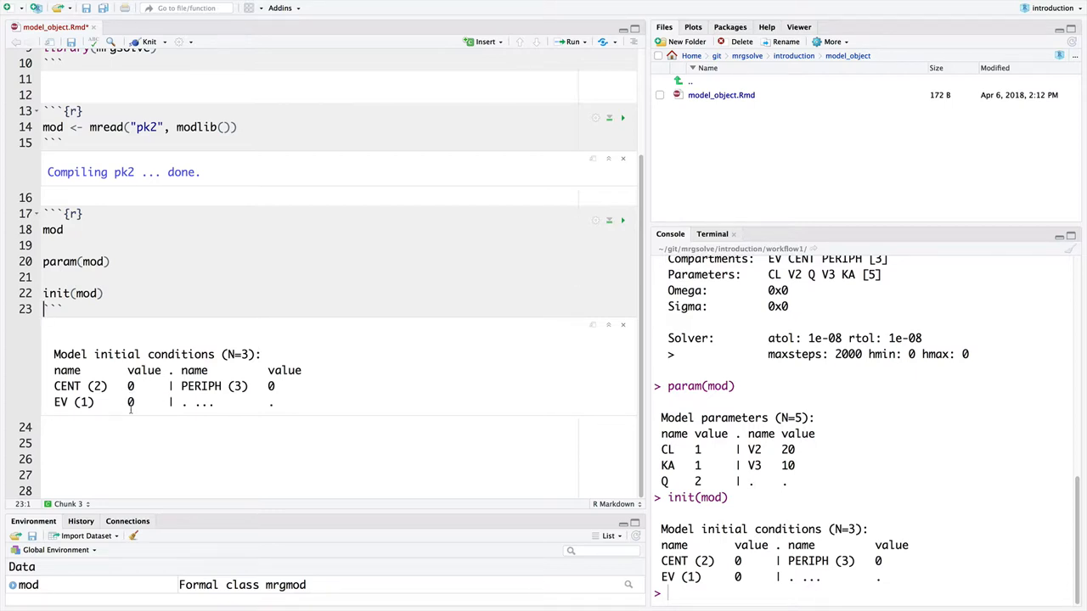
mouse_move(131, 395)
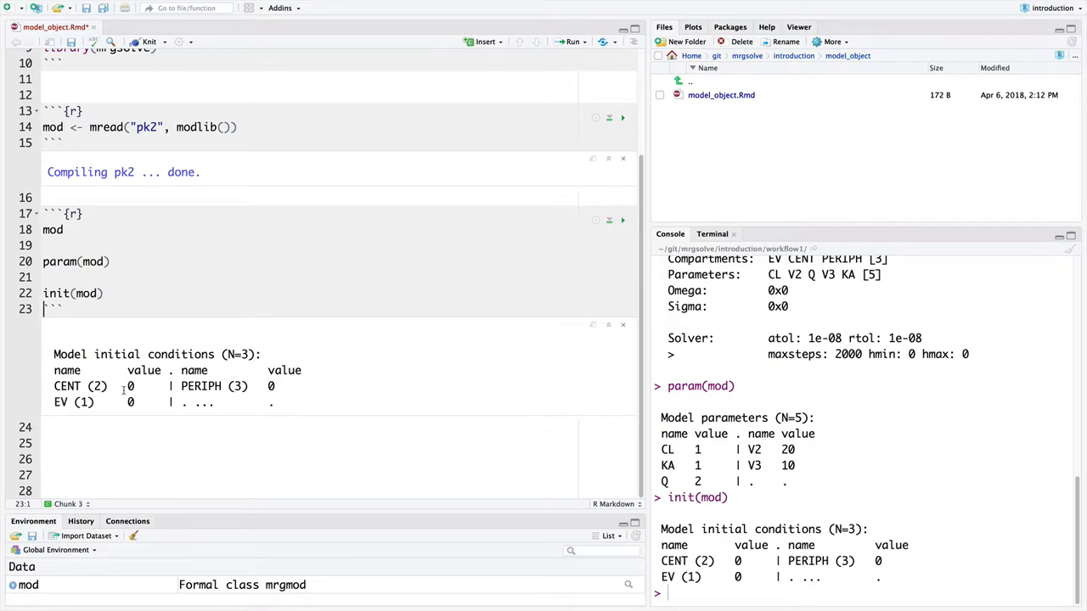
mouse_move(127, 390)
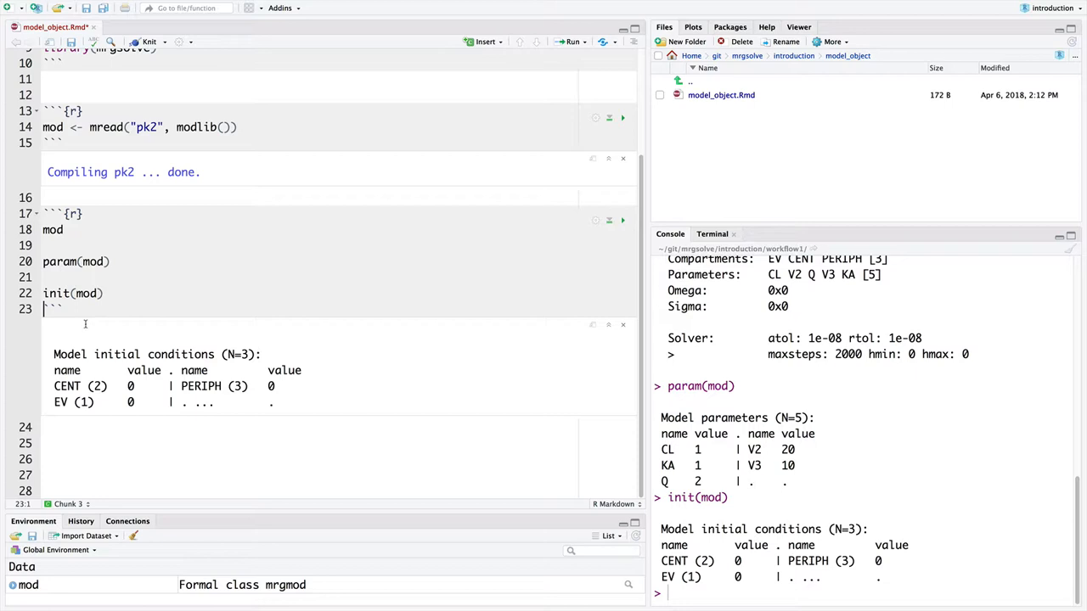
mouse_move(80, 415)
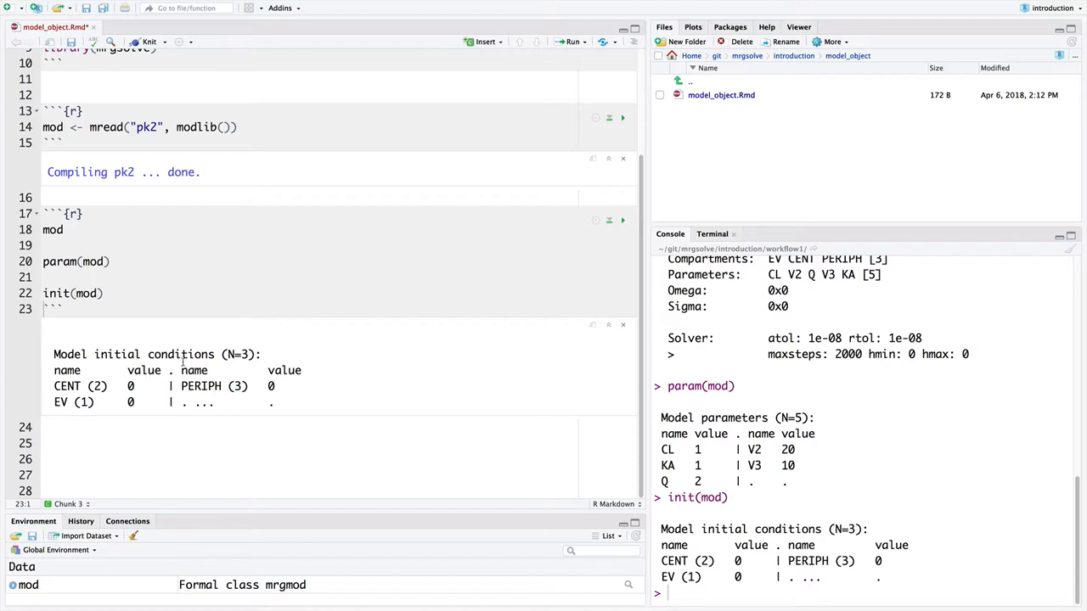
left_click(102, 293)
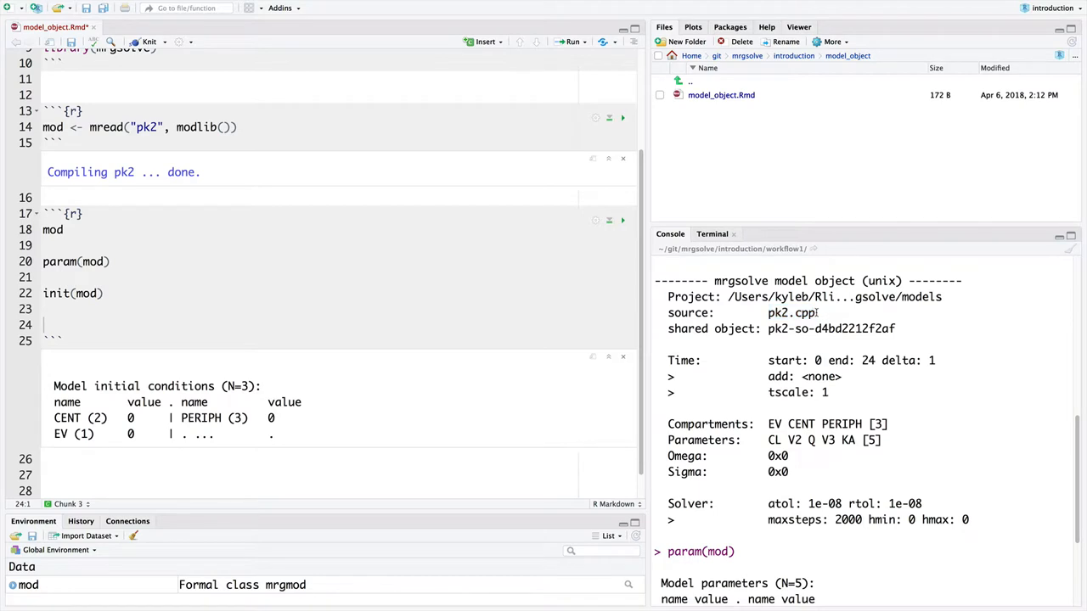
scroll("down", 3)
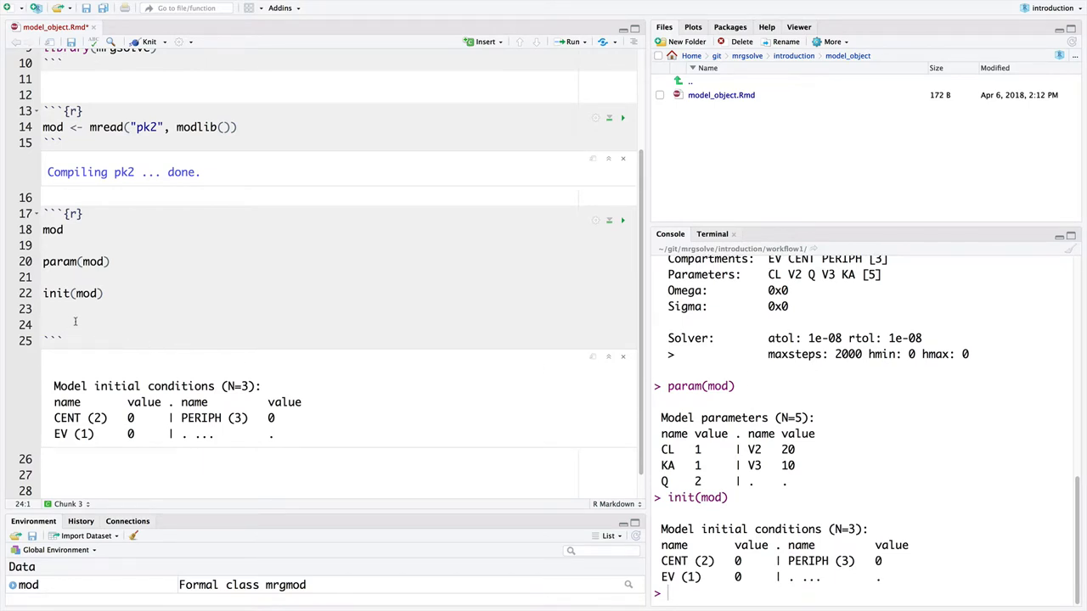
- Run see(mod) to display the annotated pk2.cpp model code
type("see(mod")
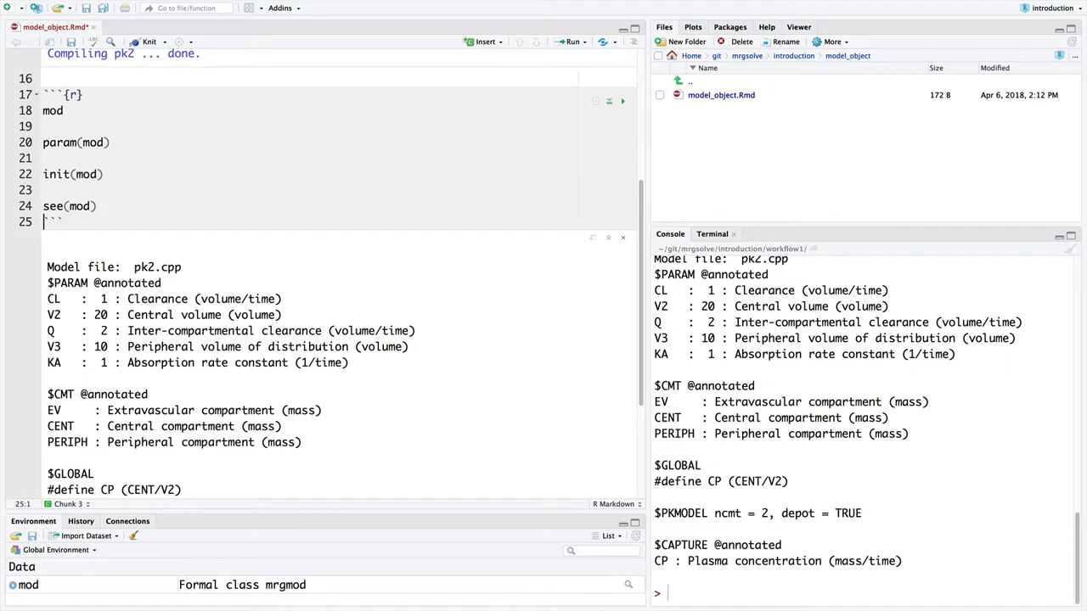
mouse_move(901, 224)
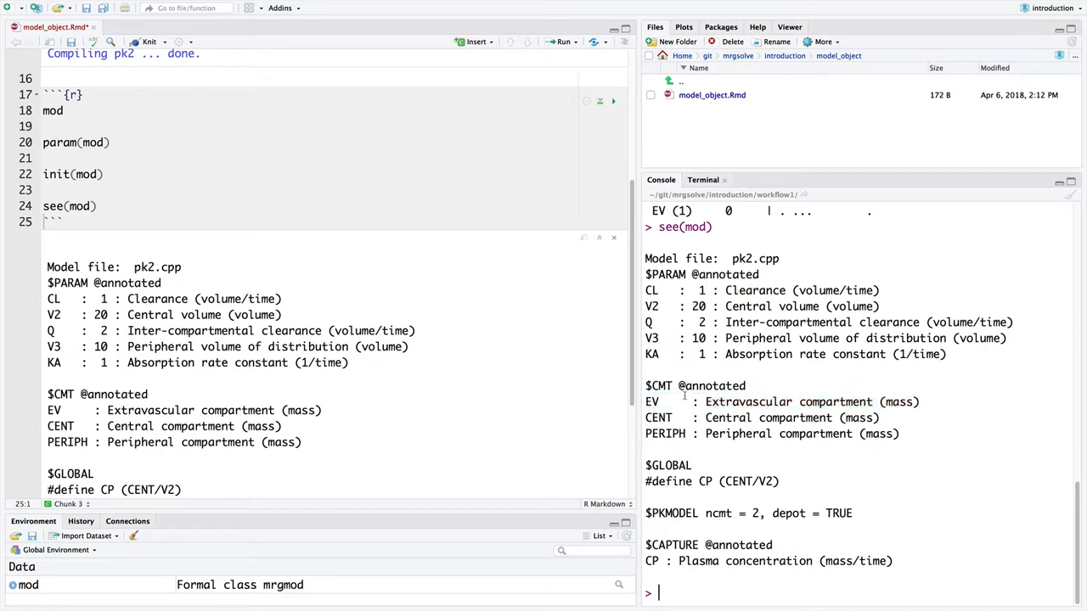
double_click(788, 402)
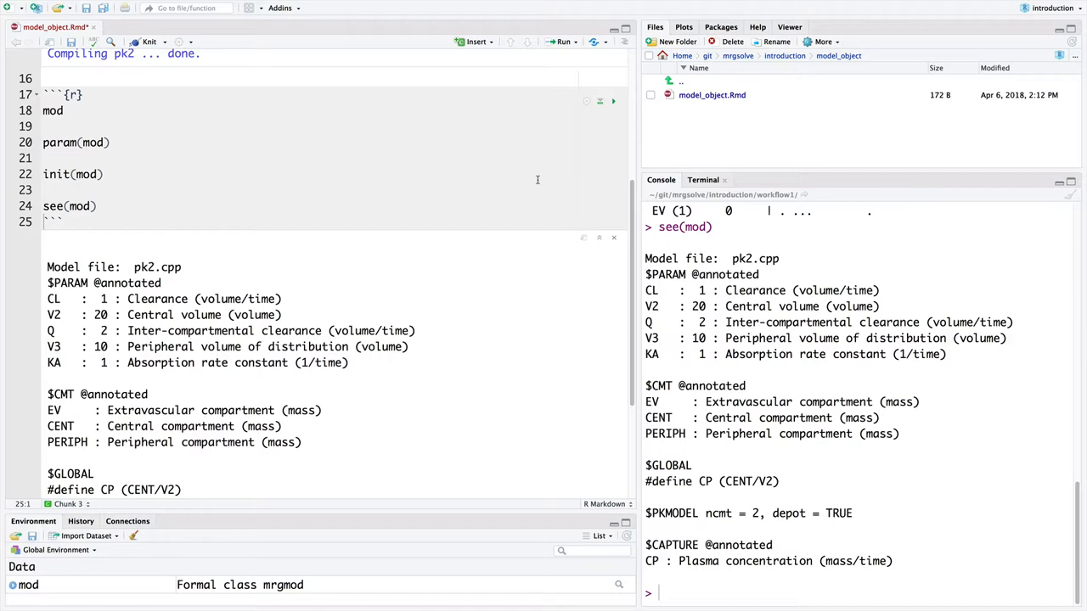
mouse_move(616, 206)
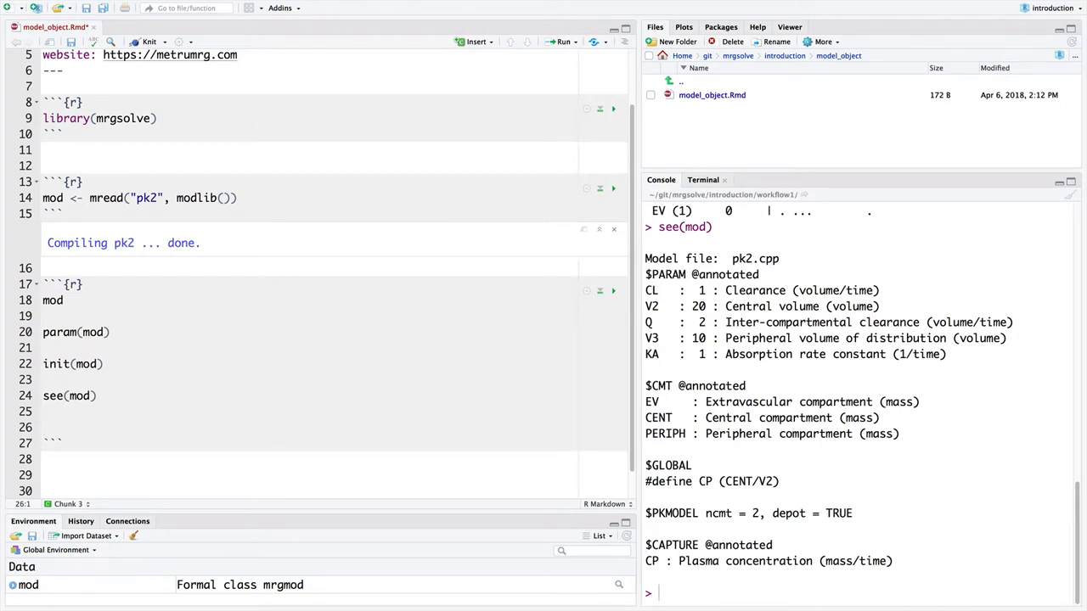
- Extract mod$CL (1) and mod$V3 (10), picking elements from autocomplete
type("modl")
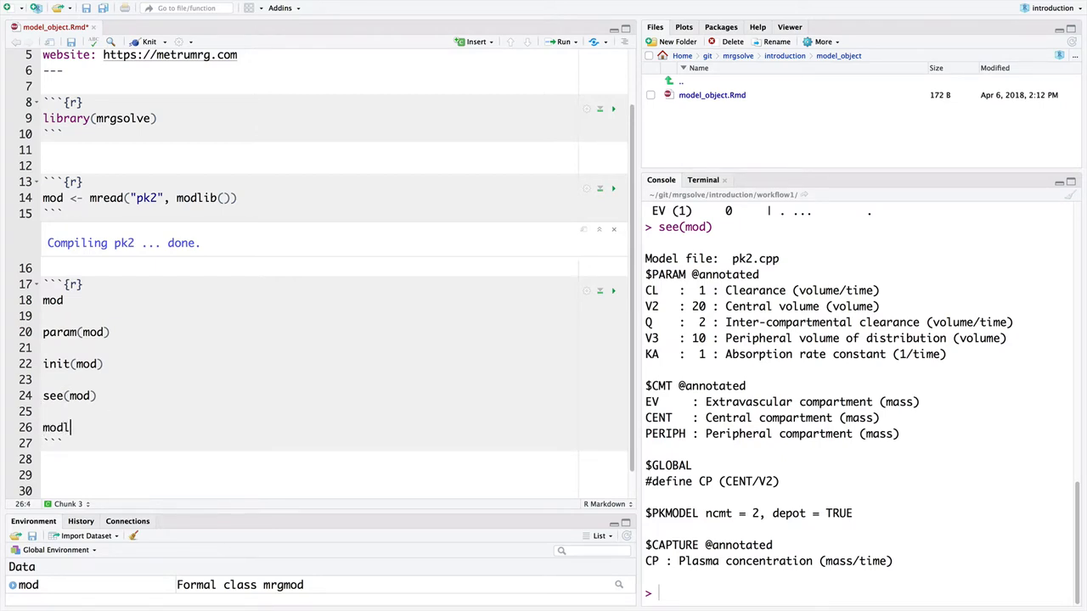
type("$")
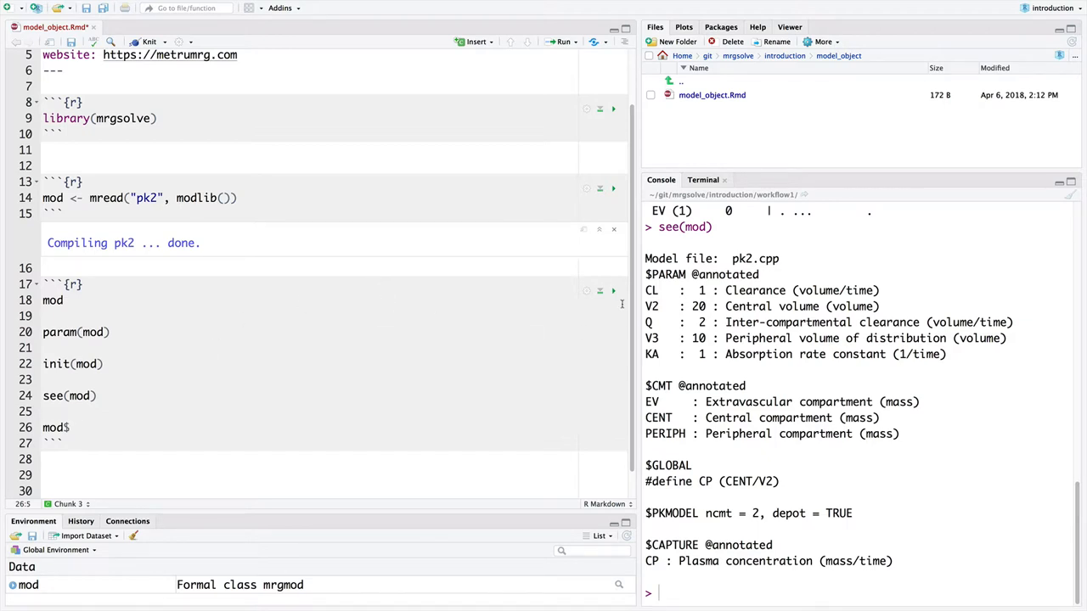
double_click(651, 291)
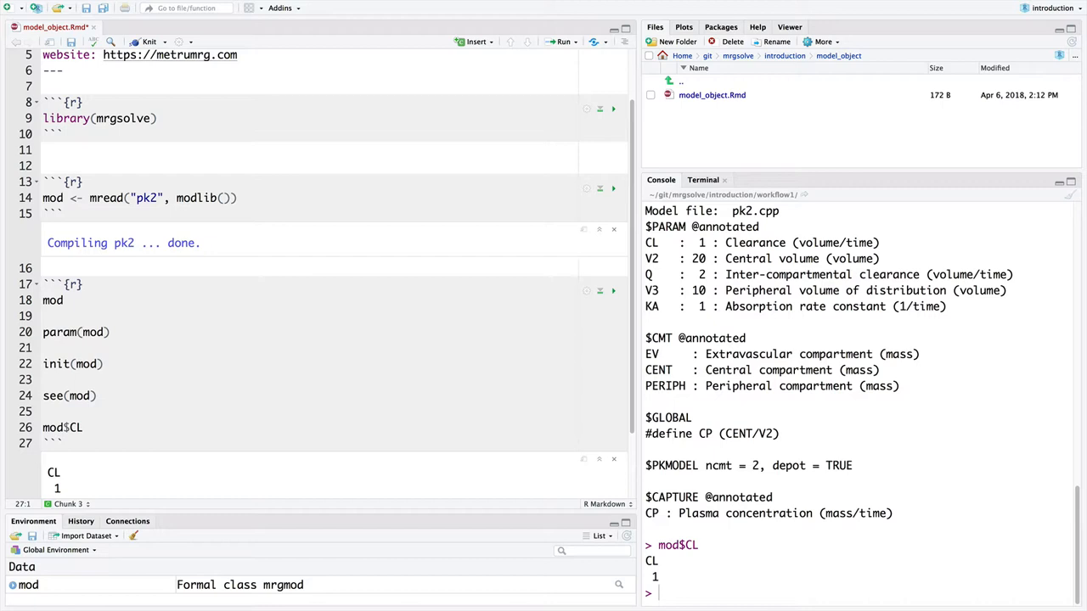
mouse_move(705, 529)
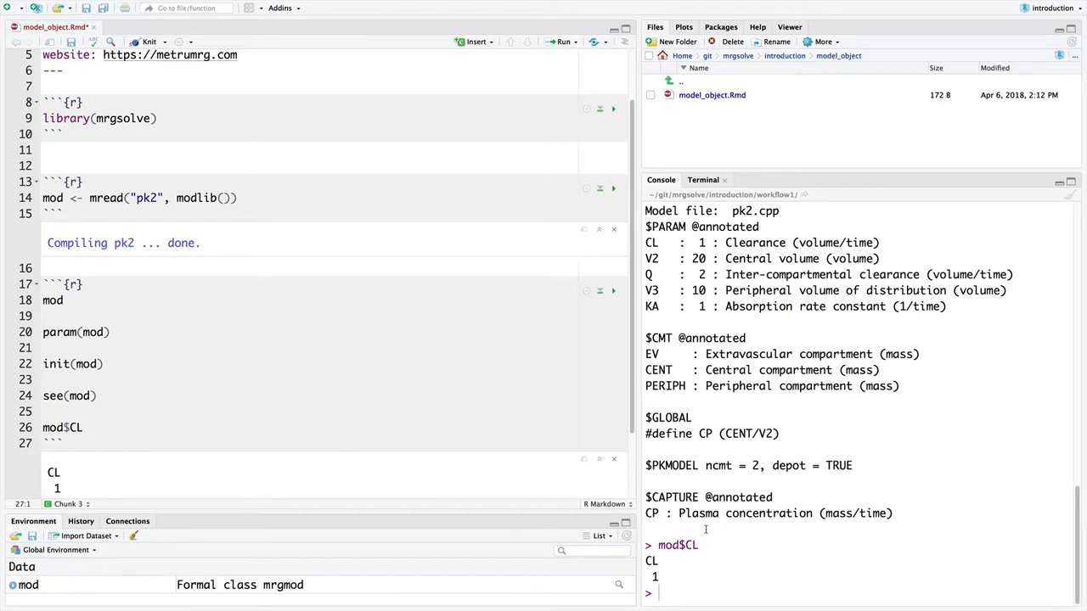
mouse_move(665, 570)
type("mod$V3")
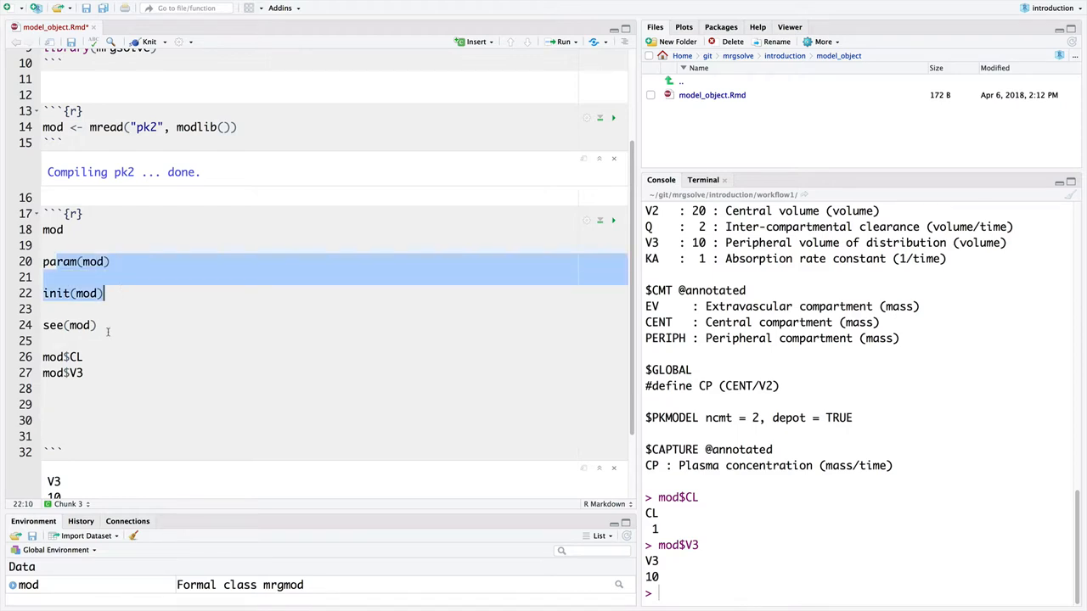
- Add as.list(param(mod)) and as.list(init(mod)) lines, the latter returning EV, CENT, PERIPH at 0
left_click(63, 405)
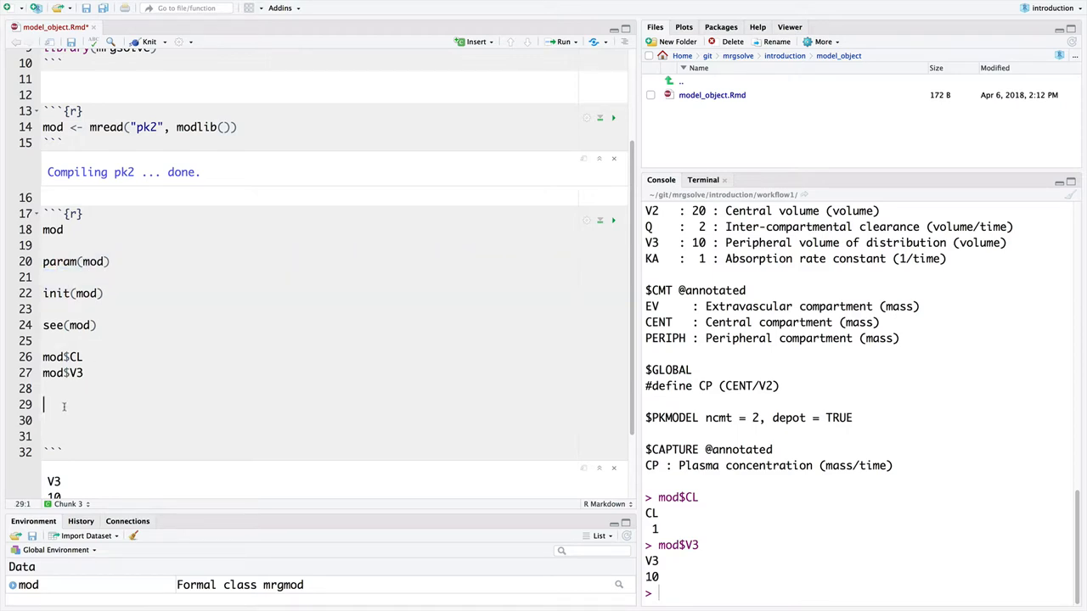
type("as.list(param")
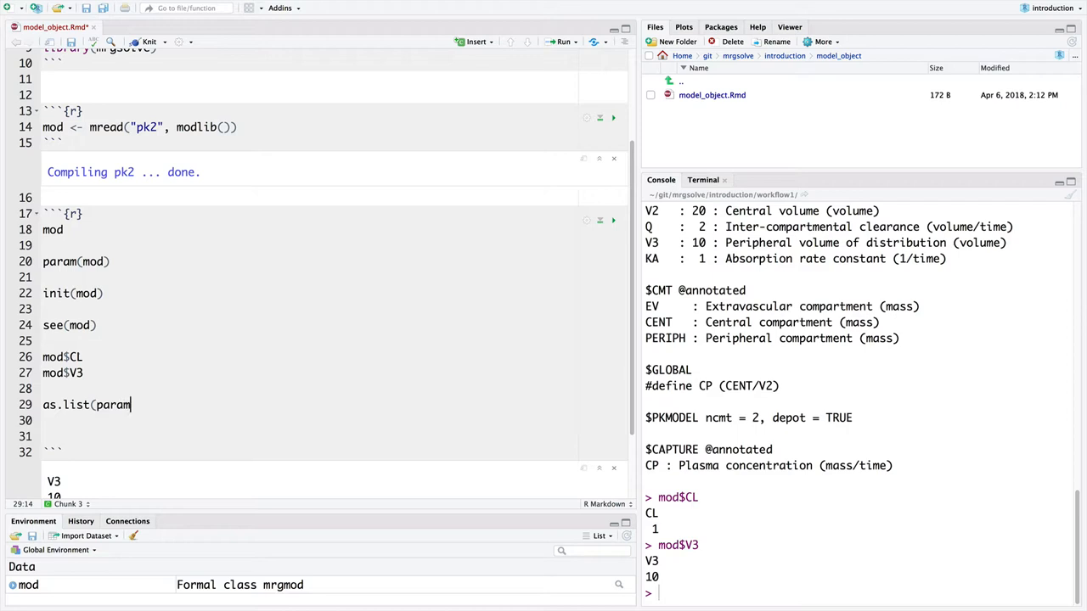
type("(mod")
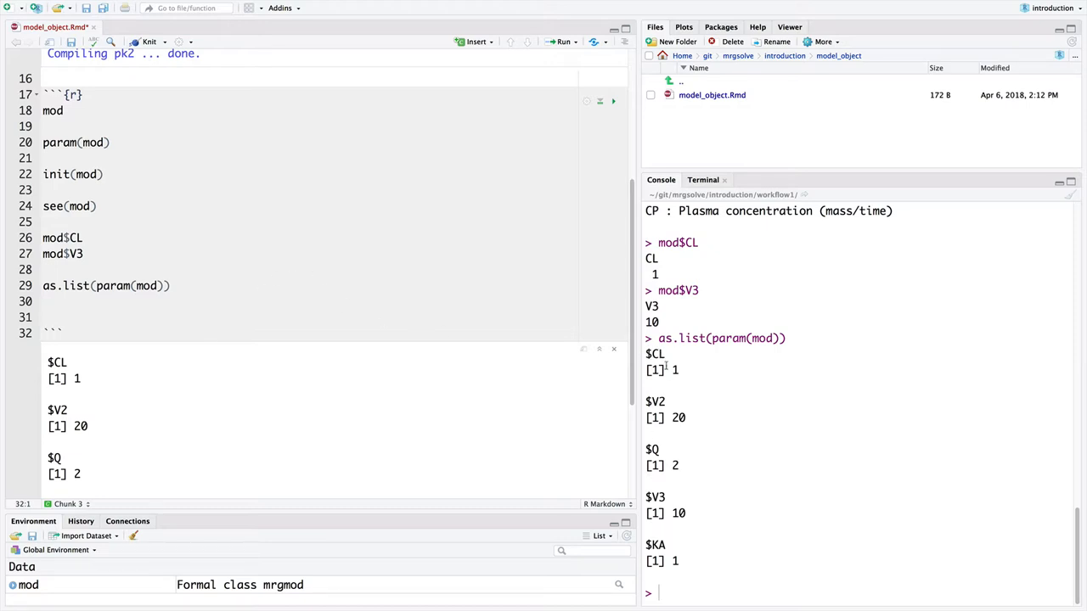
left_click(47, 301)
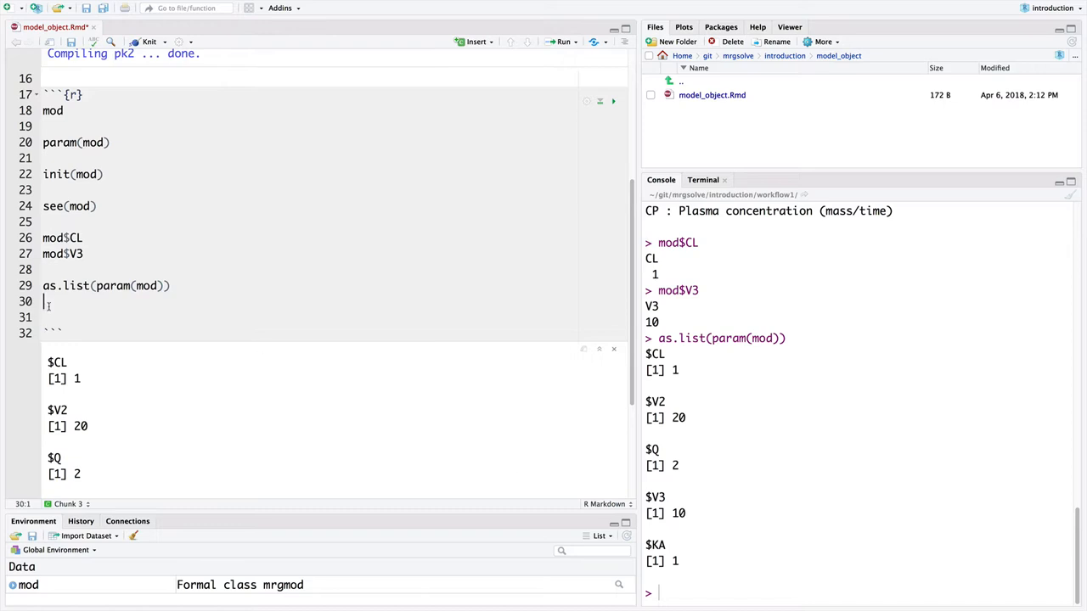
type("as.")
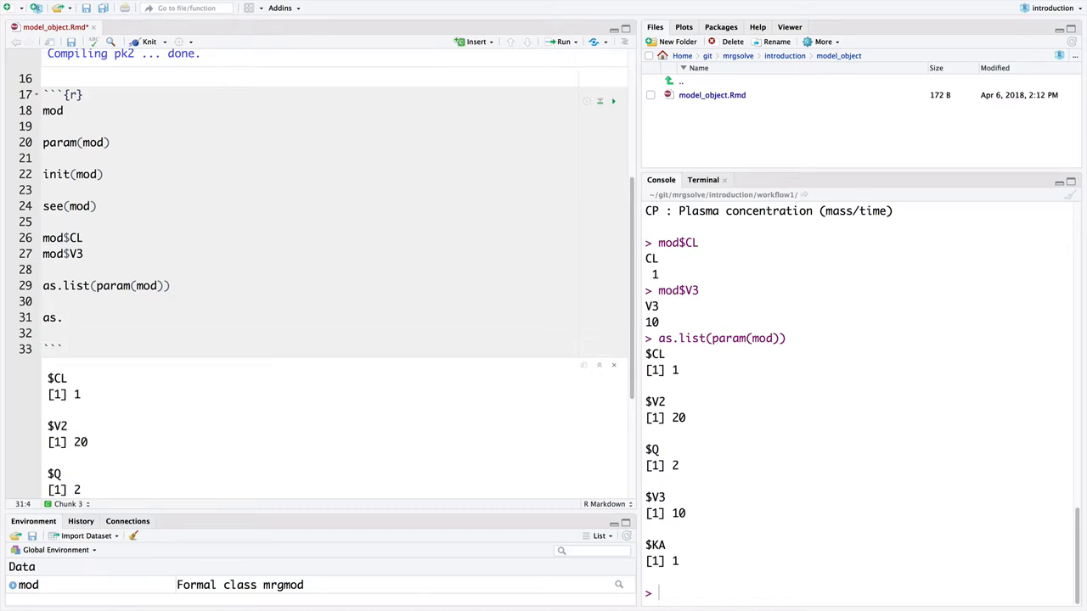
type("li")
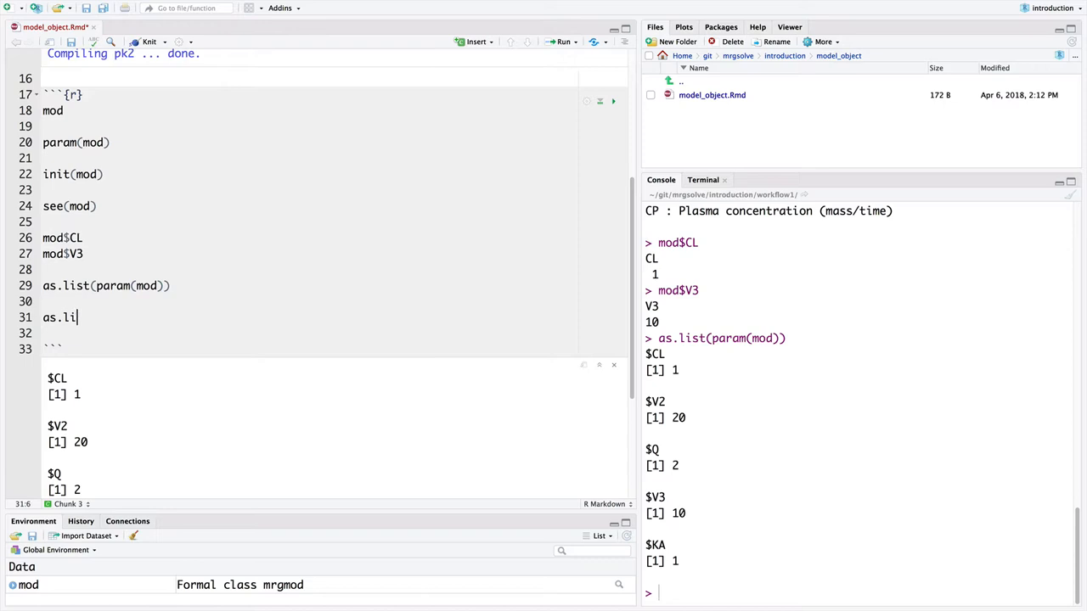
type("st(param(mod")
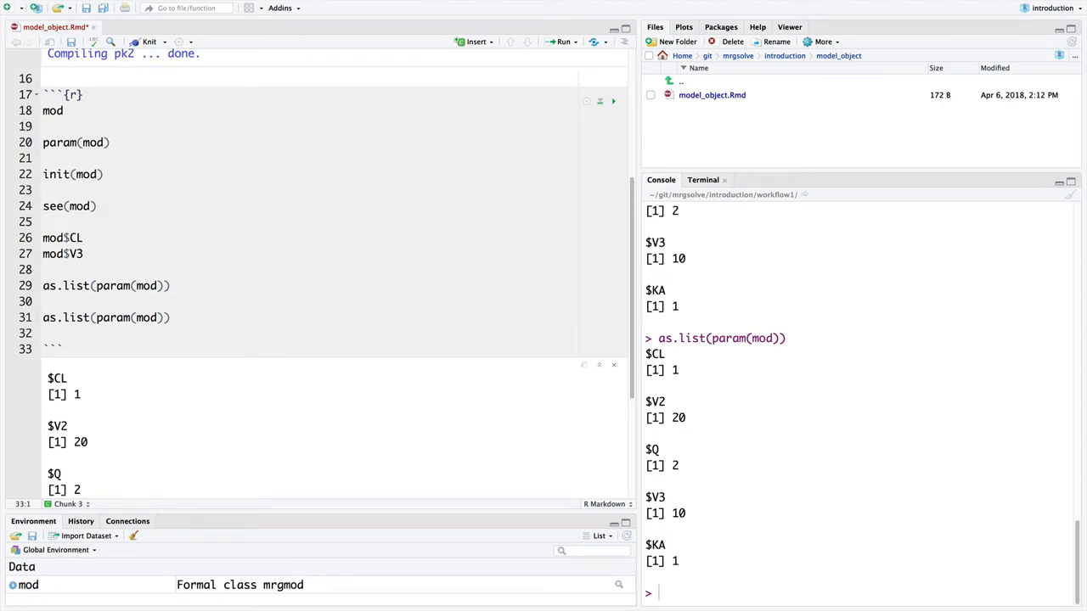
left_click(100, 316)
type("init")
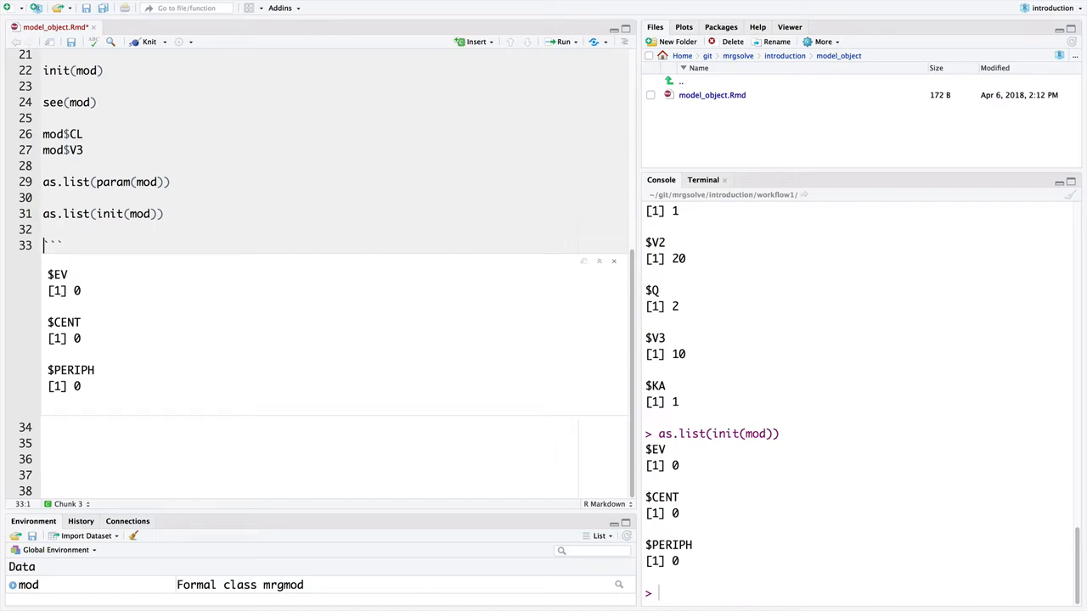
- Run names(param(mod)) and names(init(mod)), returning CL, V2, Q, V3, KA and EV, CENT, PERIPH
type("n")
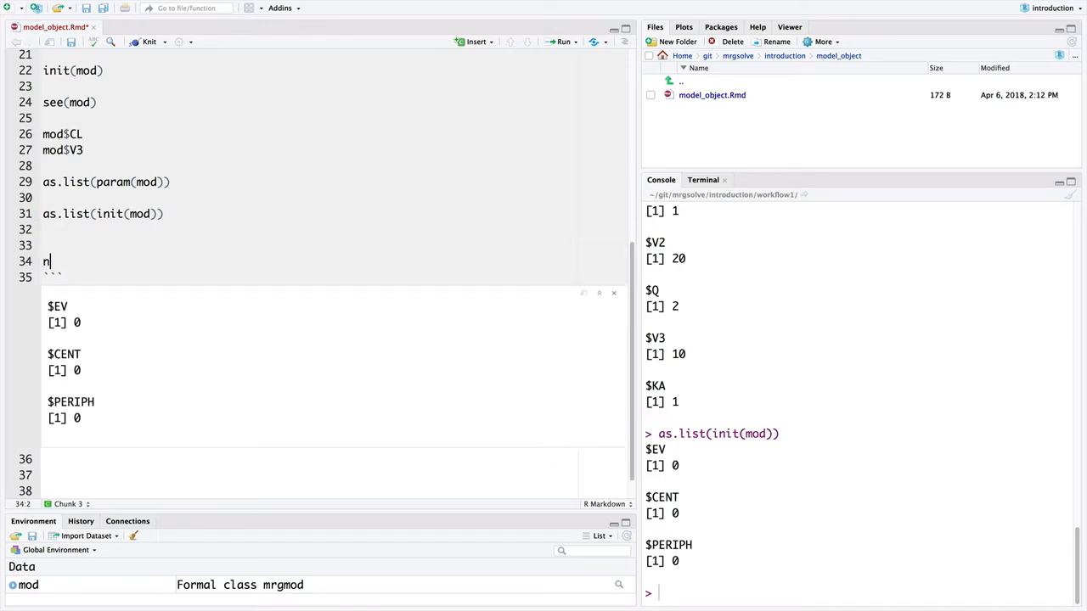
type("ames(param(mod")
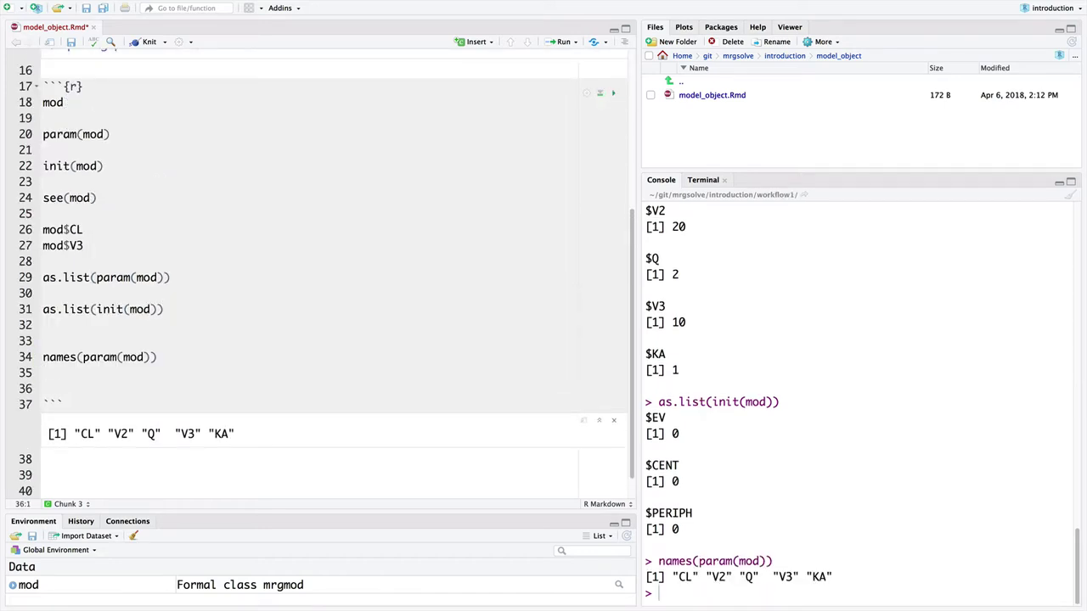
type("names(")
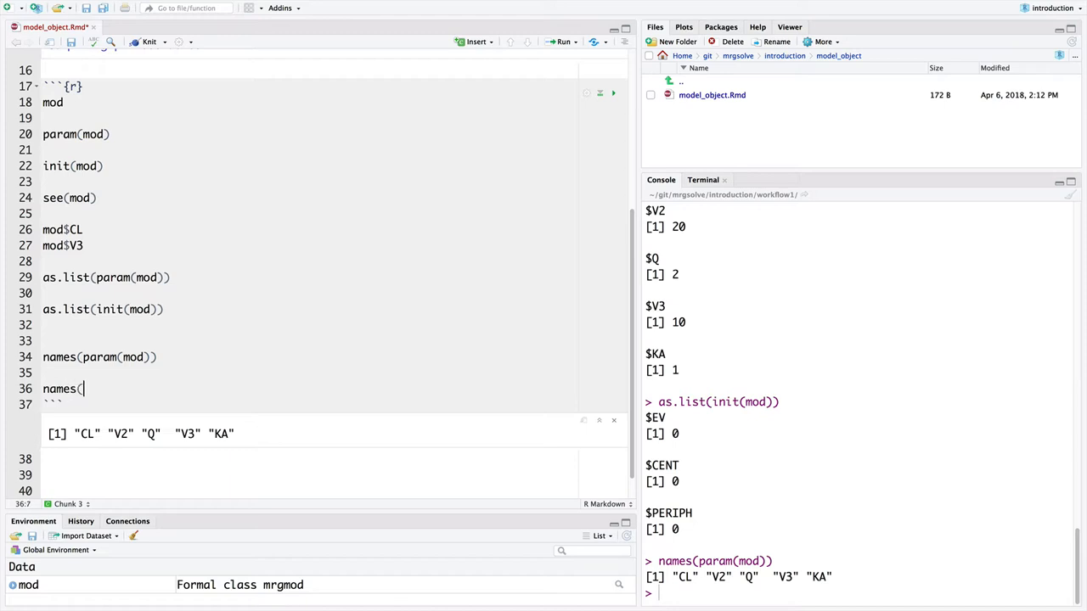
type("init(mod))")
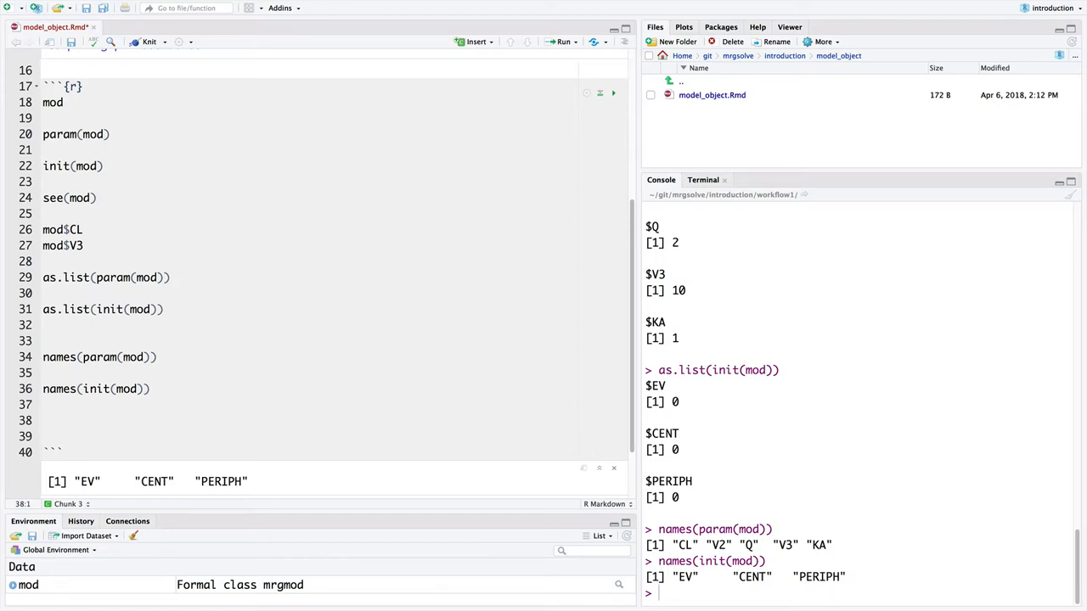
- Store the model as a 24-element list with x <- as.list(mod)
type("x")
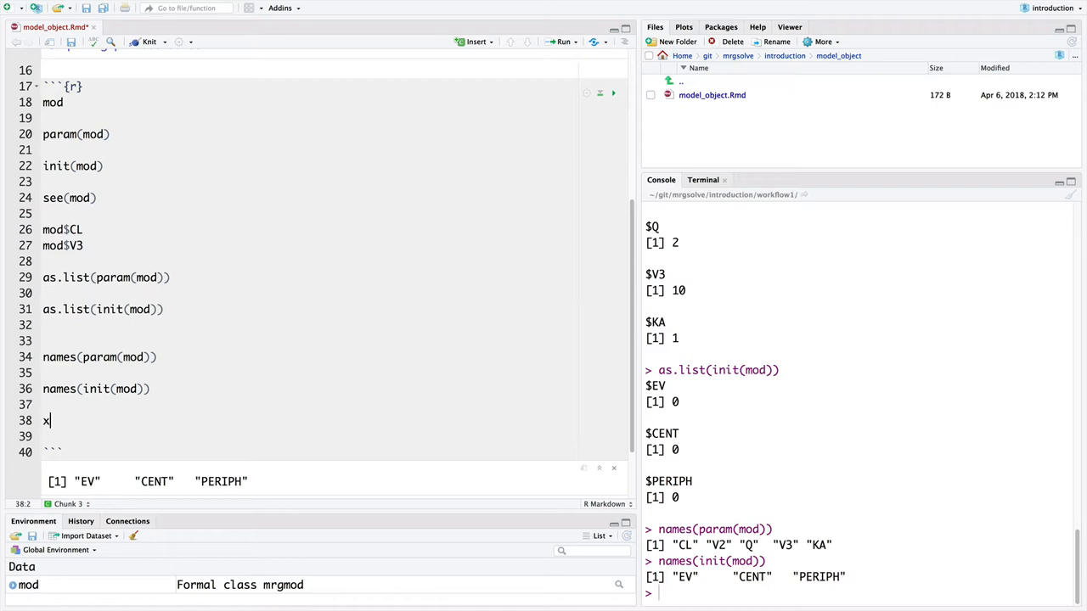
type("<-")
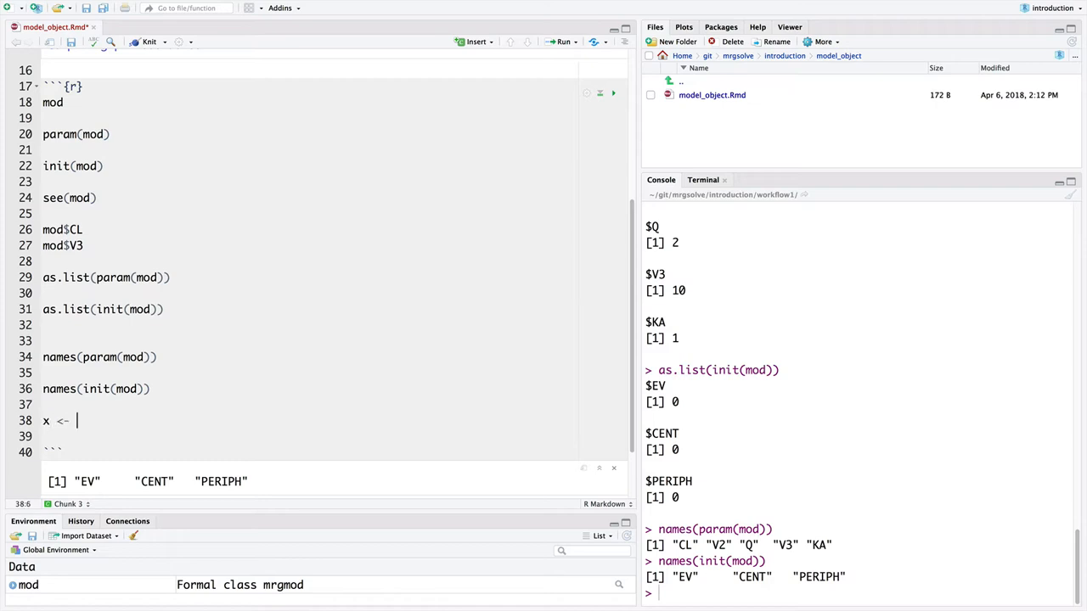
type("as.list(mod")
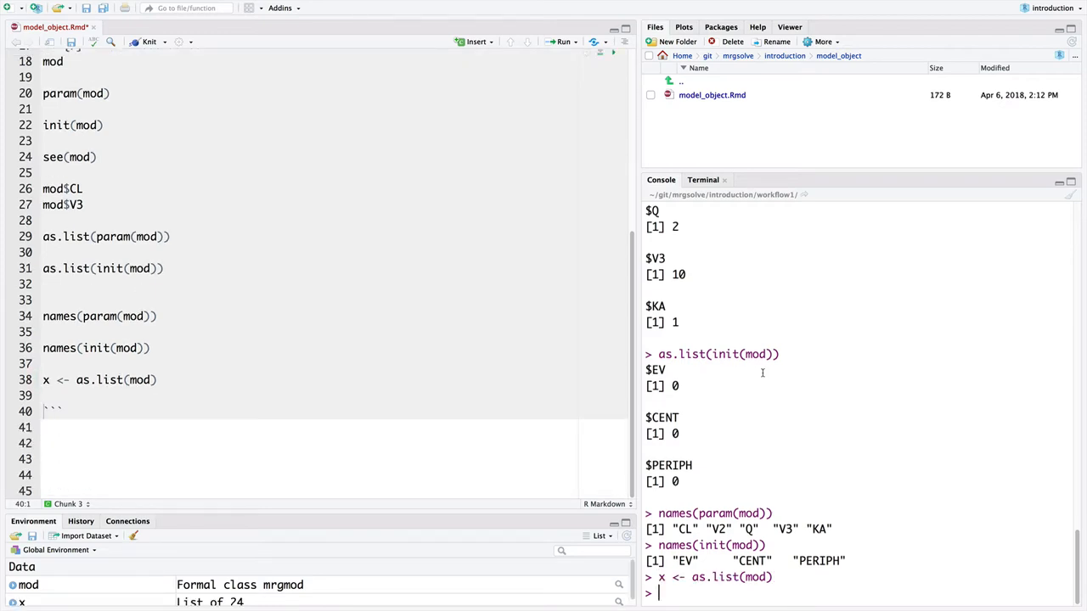
- In the Console, inspect names(x), x$neq (3), x$cmt and x$code
type("names(x")
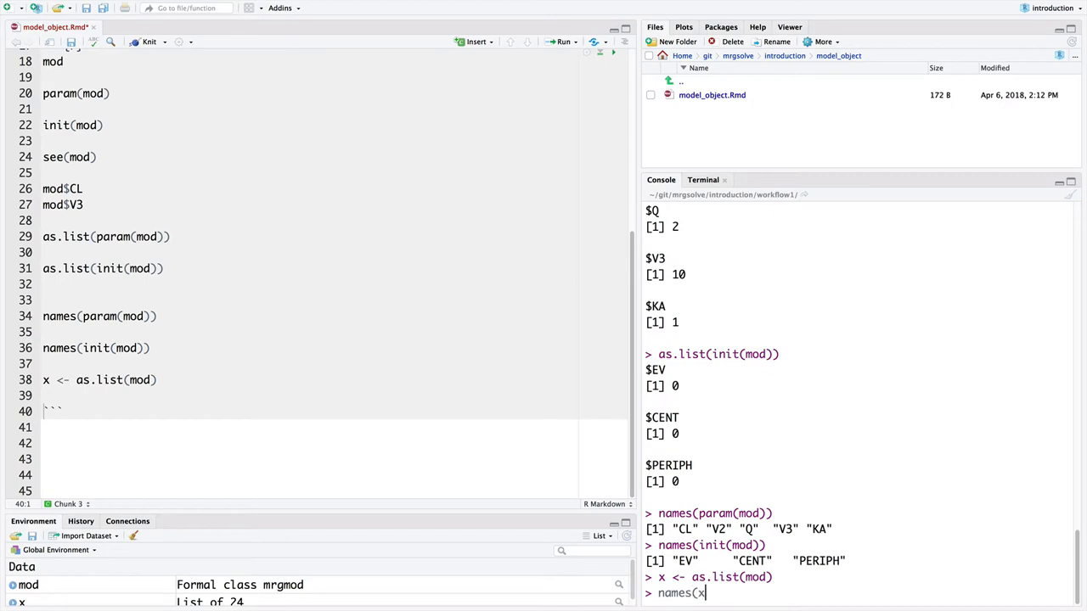
key("Return")
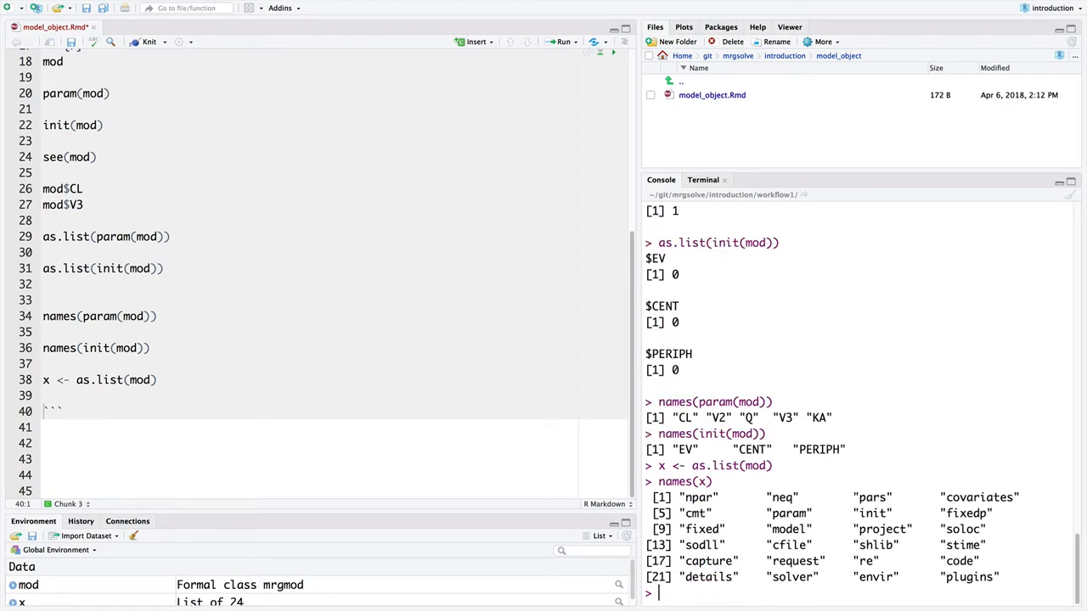
type("x$neq")
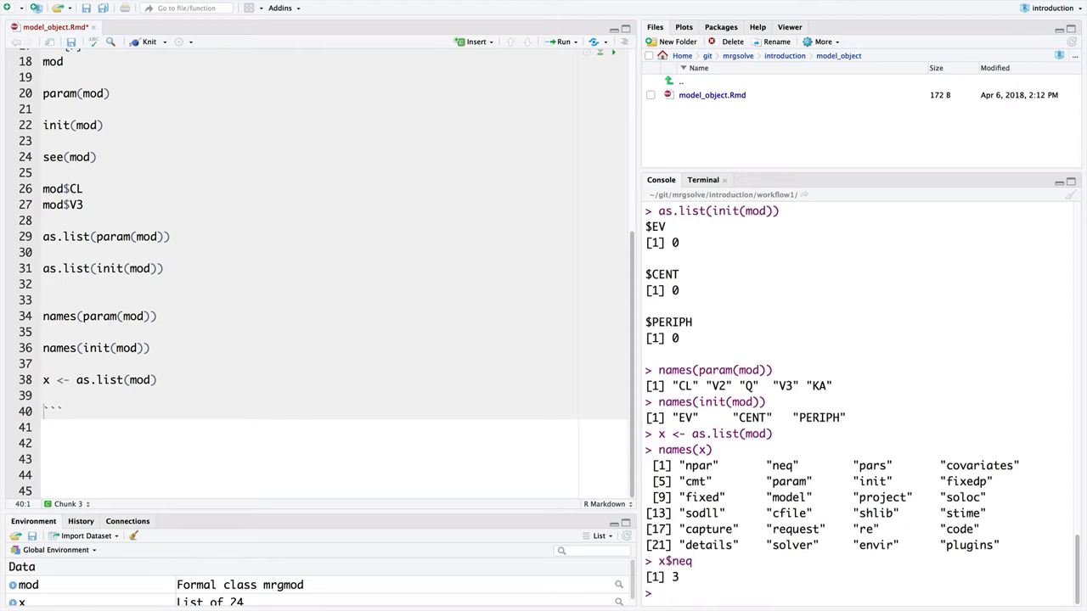
type("x$cmt")
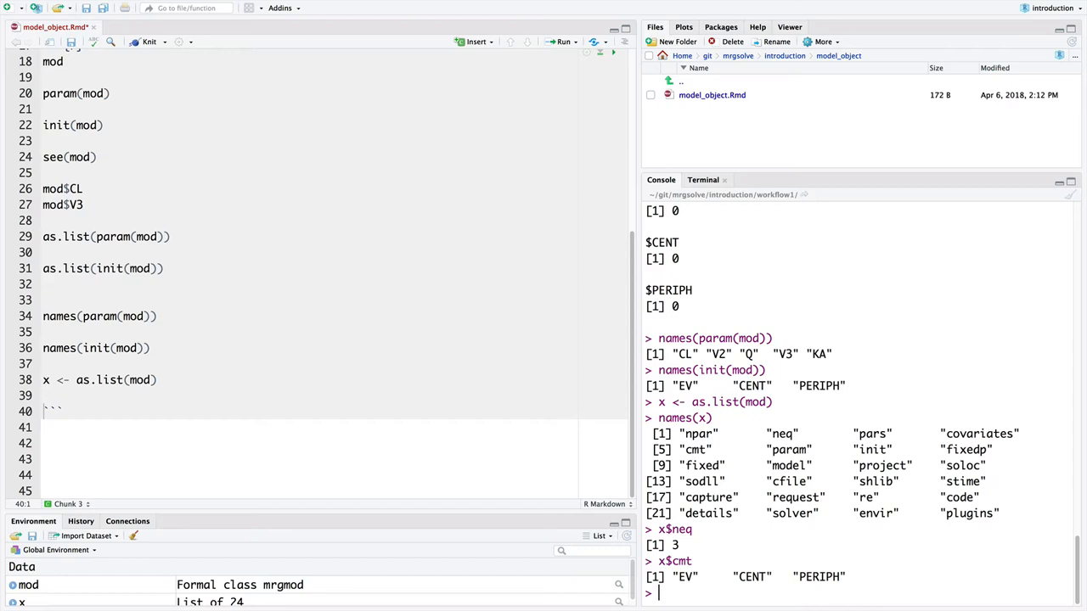
type("$code")
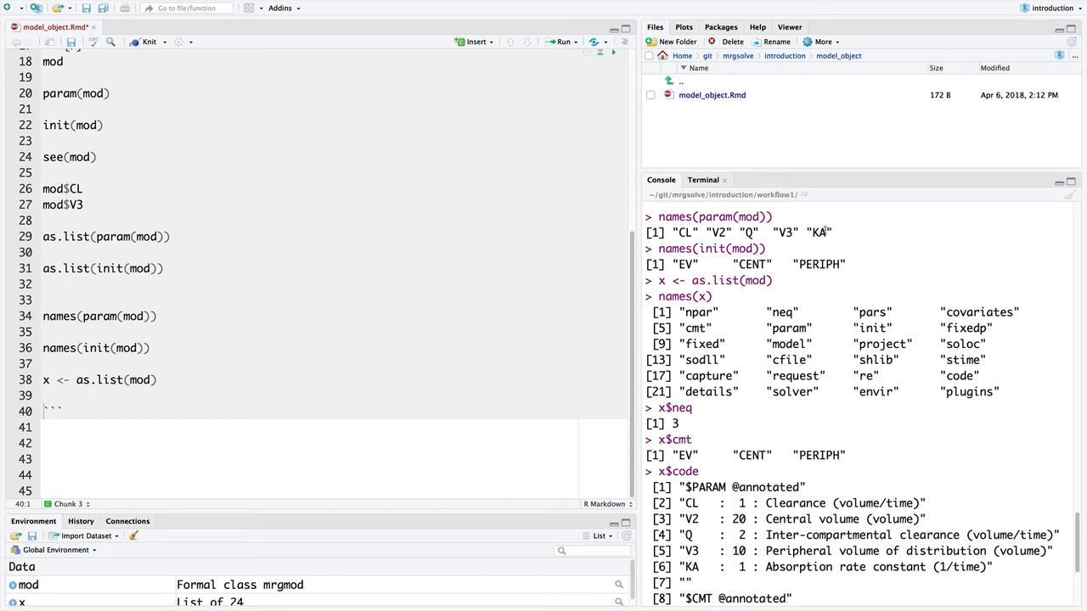
- Scroll back to chunk 3's start and rerun mod and param(mod)
scroll("up", 3)
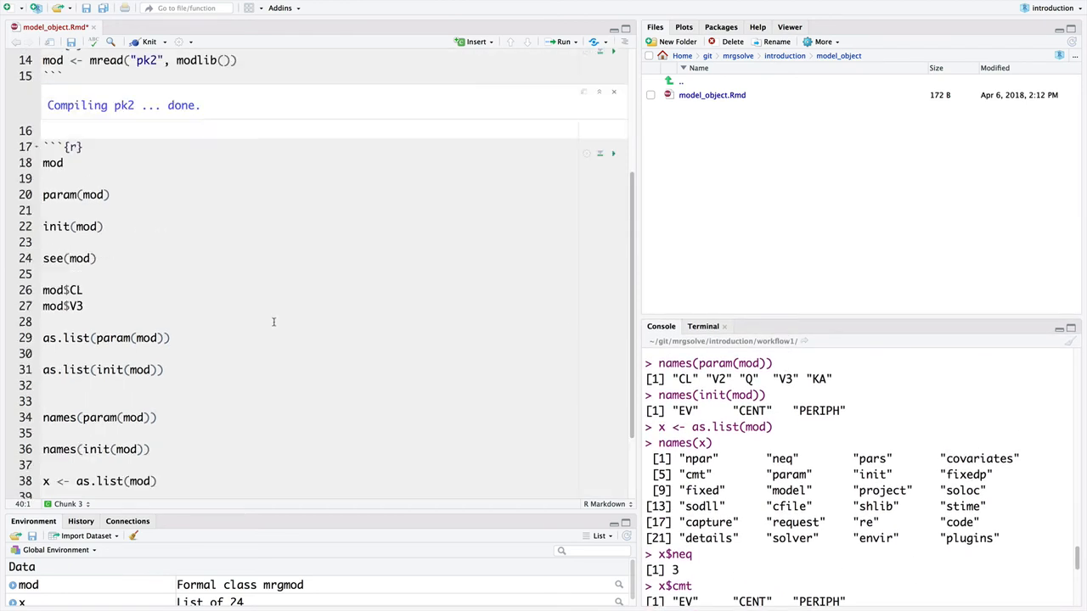
scroll("up", 3)
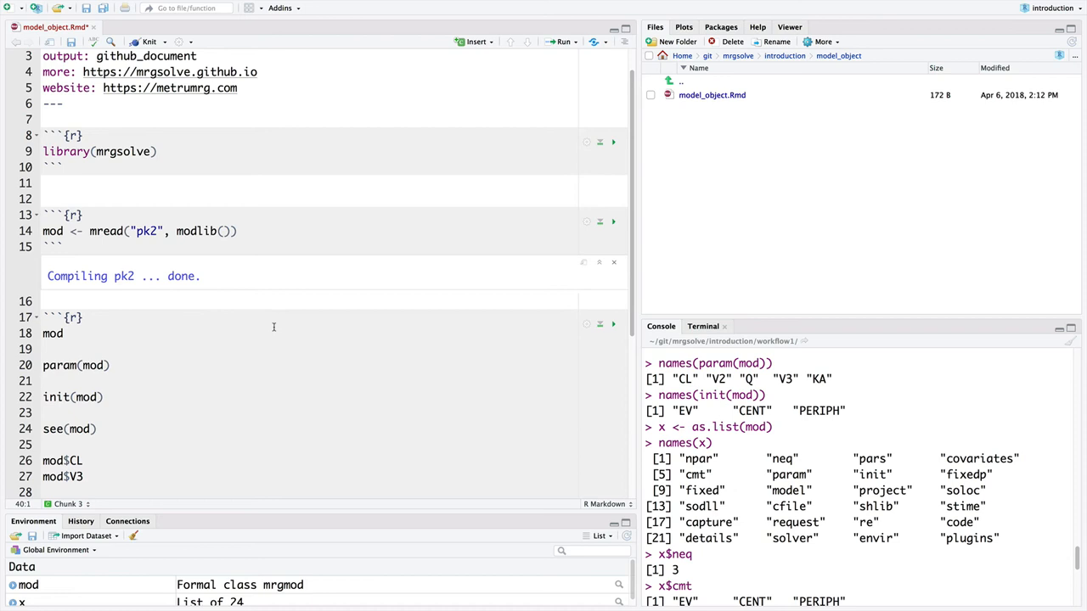
mouse_move(164, 354)
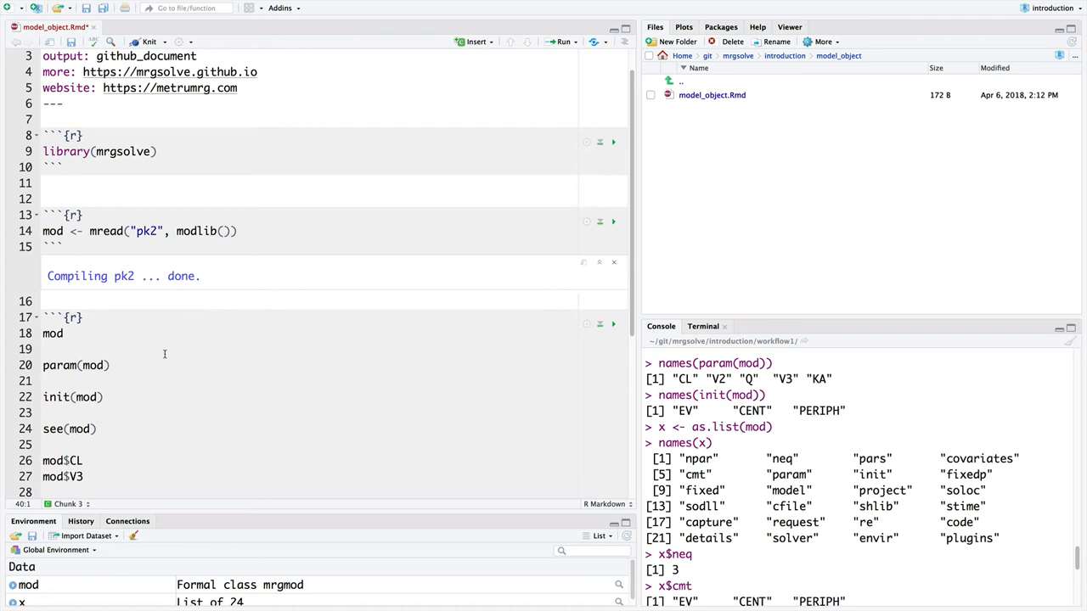
left_click(44, 333)
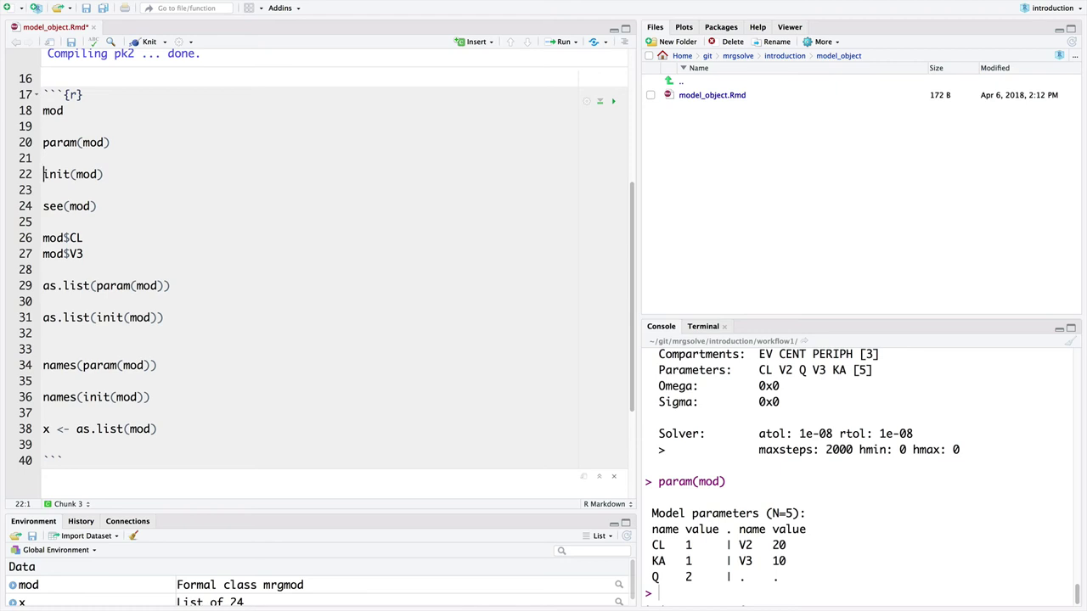
left_click(53, 205)
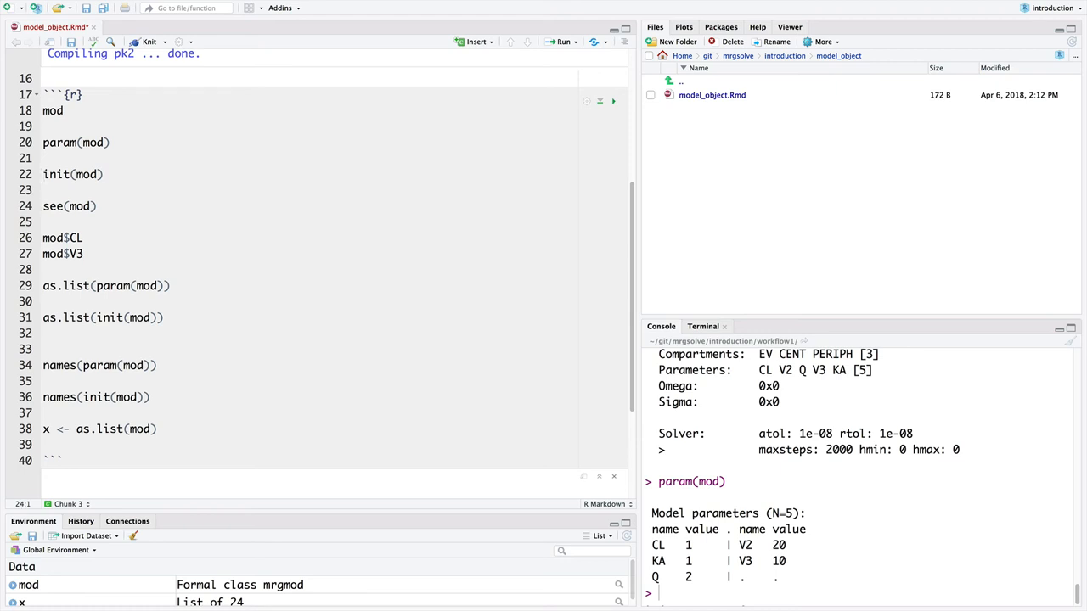